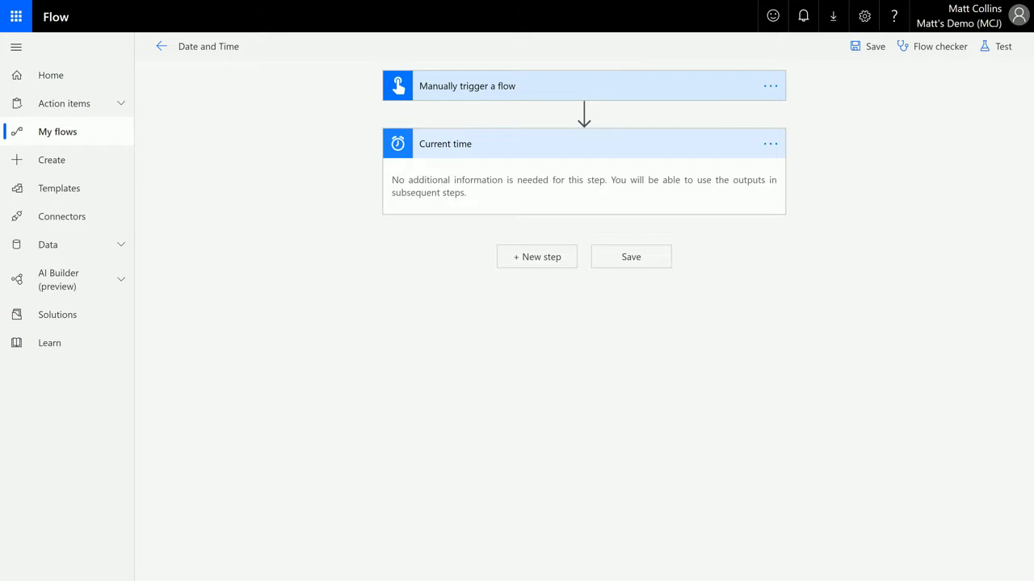
pyautogui.moveTo(504, 110)
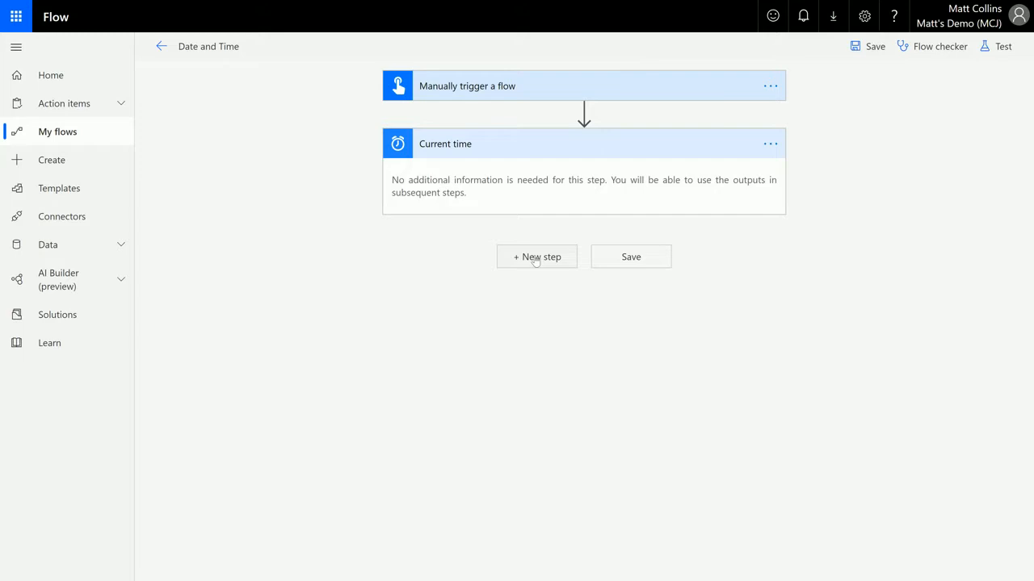
# Add a new step and list the built-in Date Time connector's actions.
pyautogui.click(536, 255)
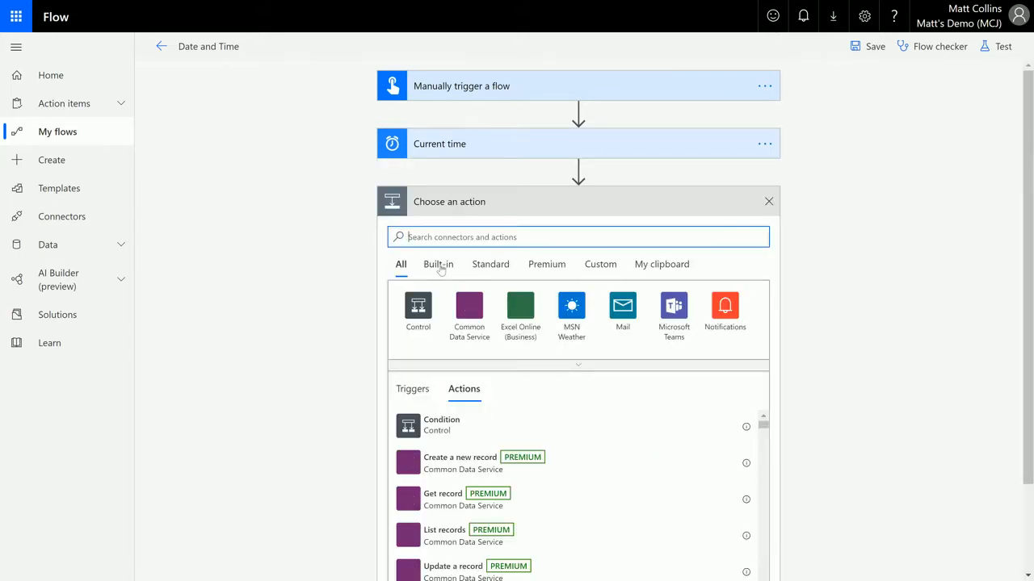
pyautogui.click(438, 265)
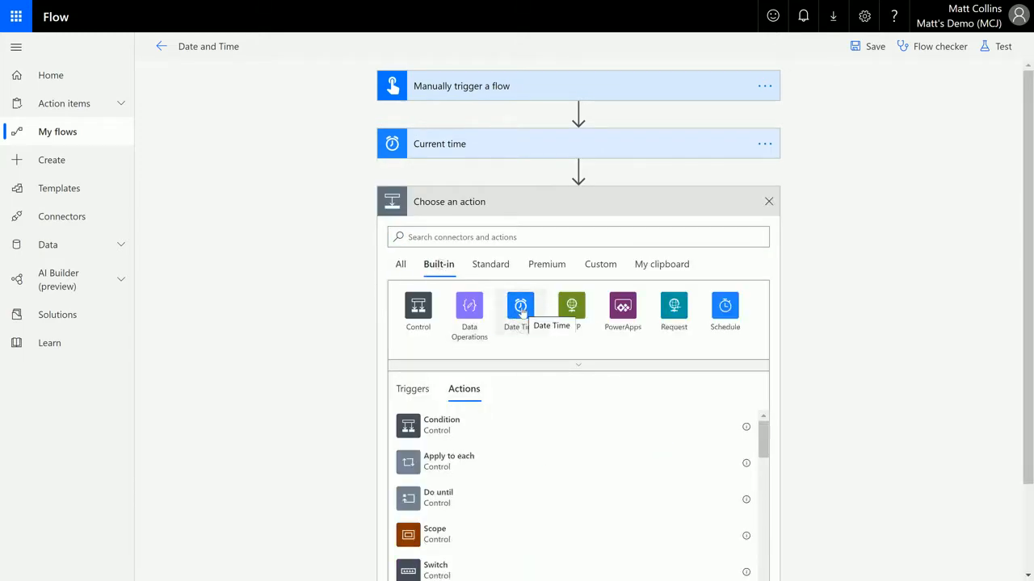
pyautogui.click(520, 307)
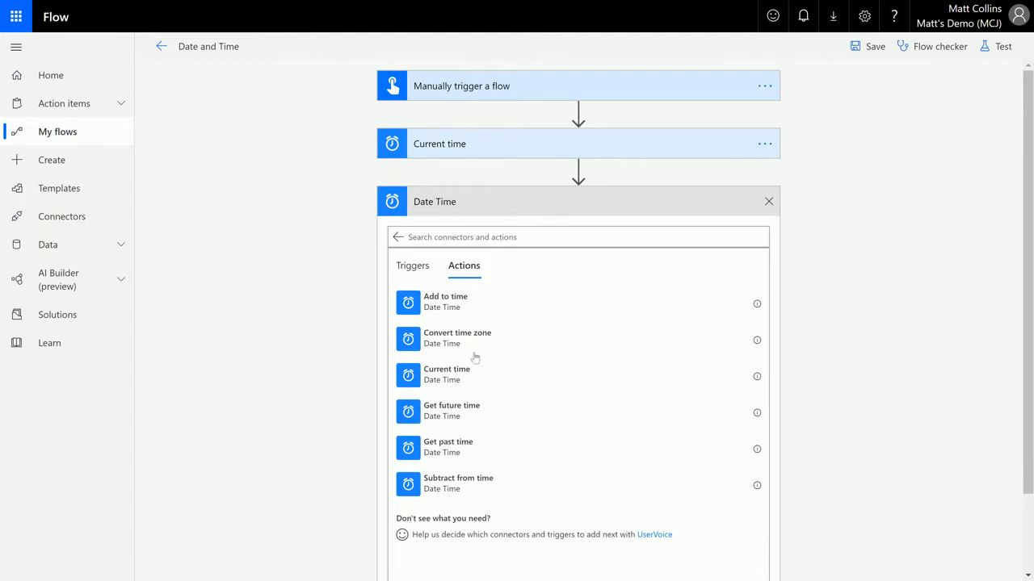
pyautogui.moveTo(524, 346)
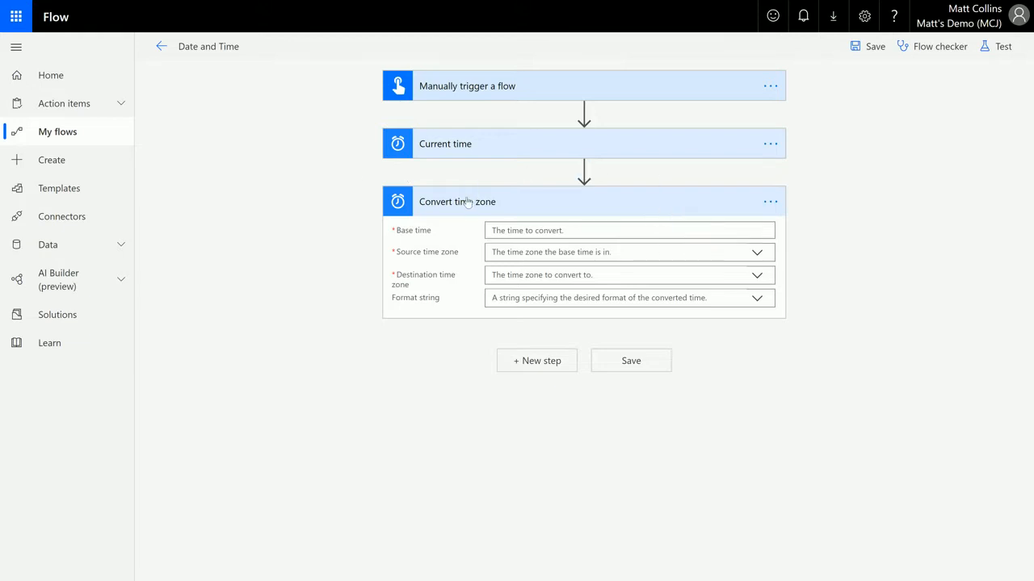
pyautogui.moveTo(421, 338)
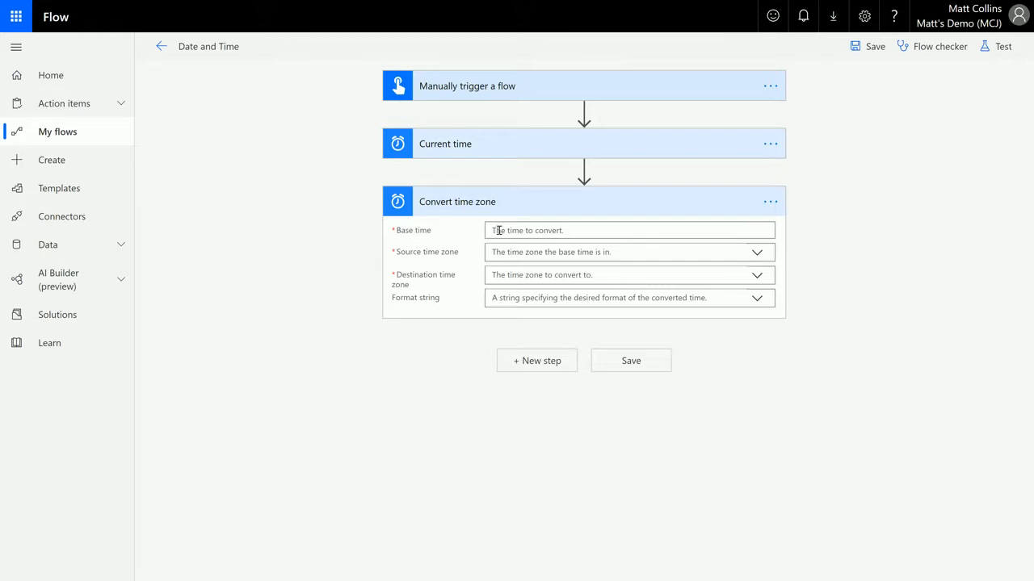
pyautogui.moveTo(418, 265)
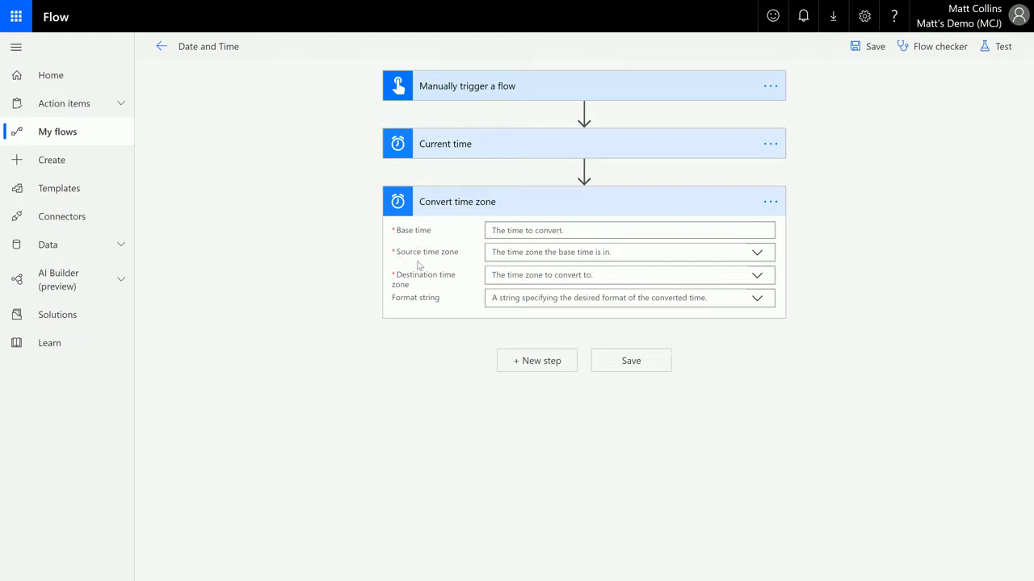
pyautogui.moveTo(459, 281)
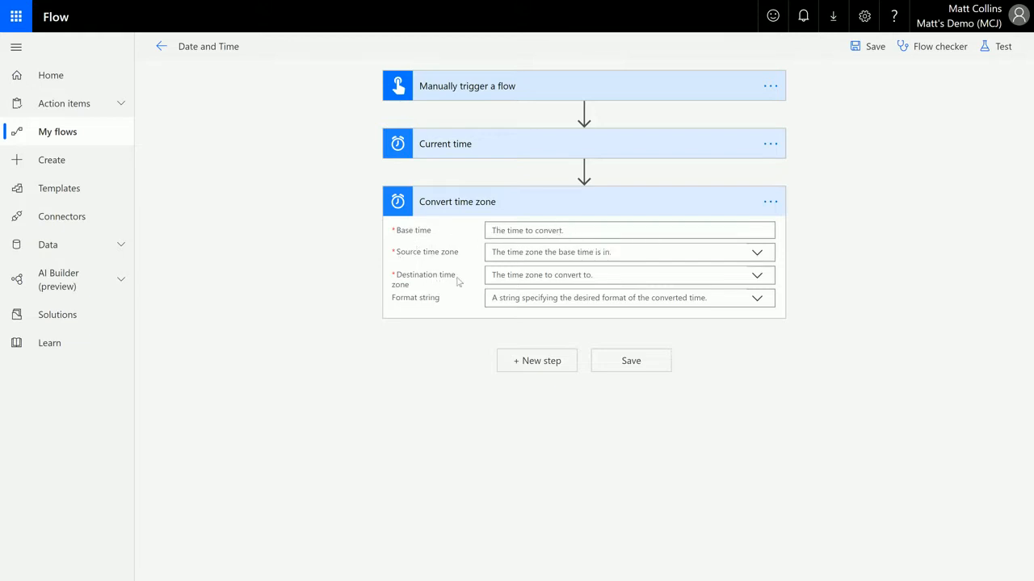
pyautogui.moveTo(407, 310)
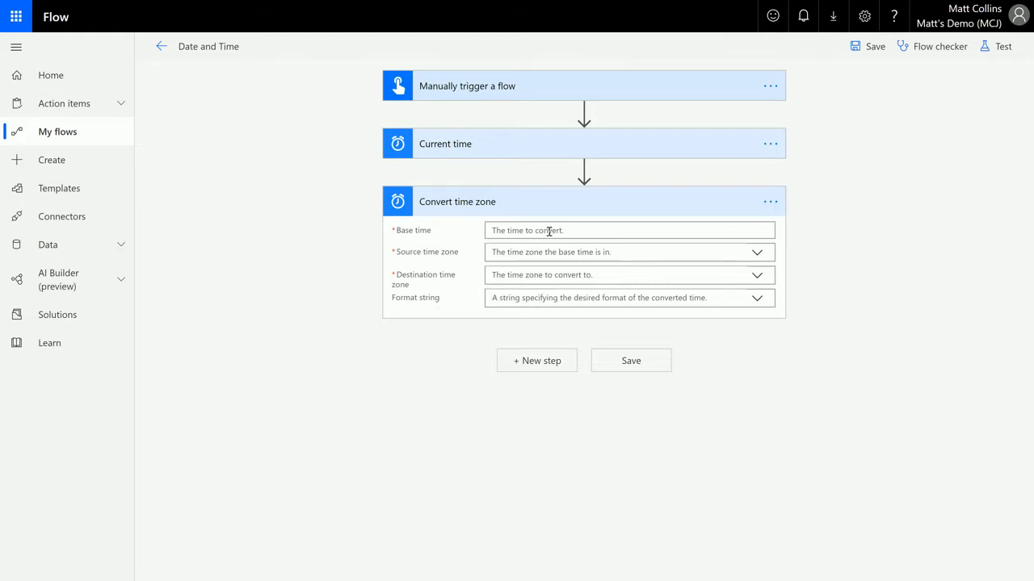
# Set the Convert time zone base time to the Current time dynamic output.
pyautogui.click(630, 231)
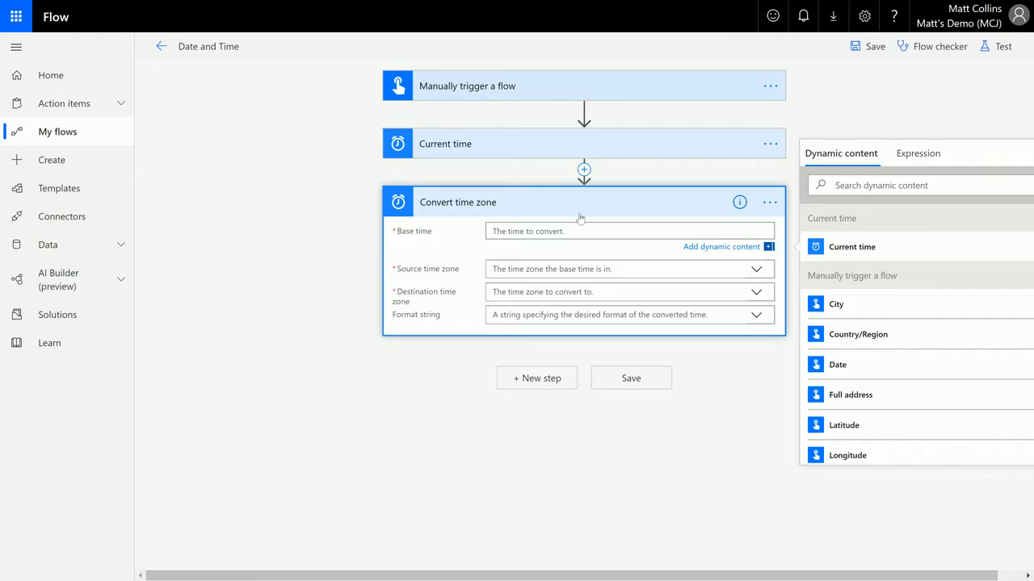
pyautogui.moveTo(482, 152)
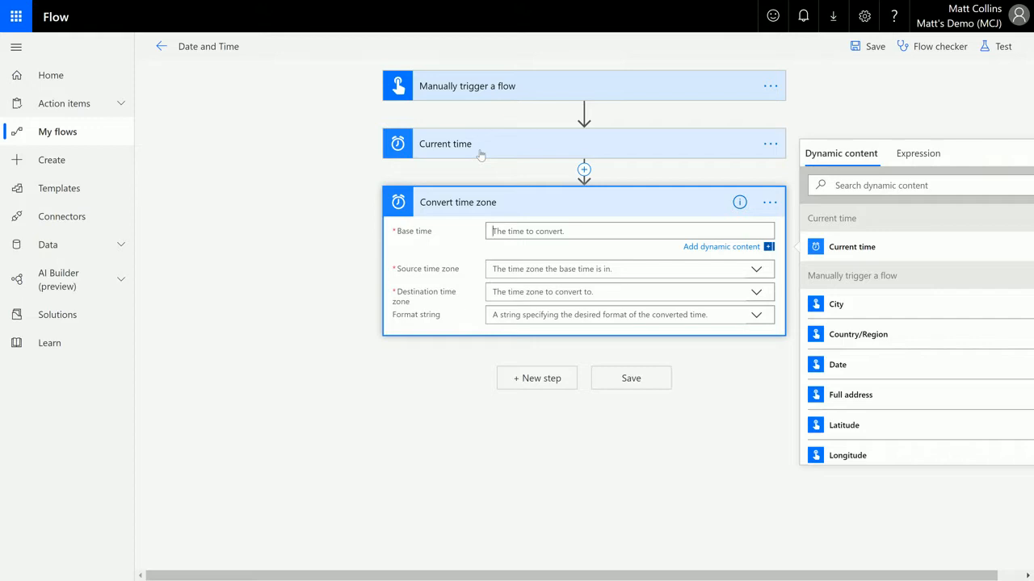
pyautogui.click(851, 246)
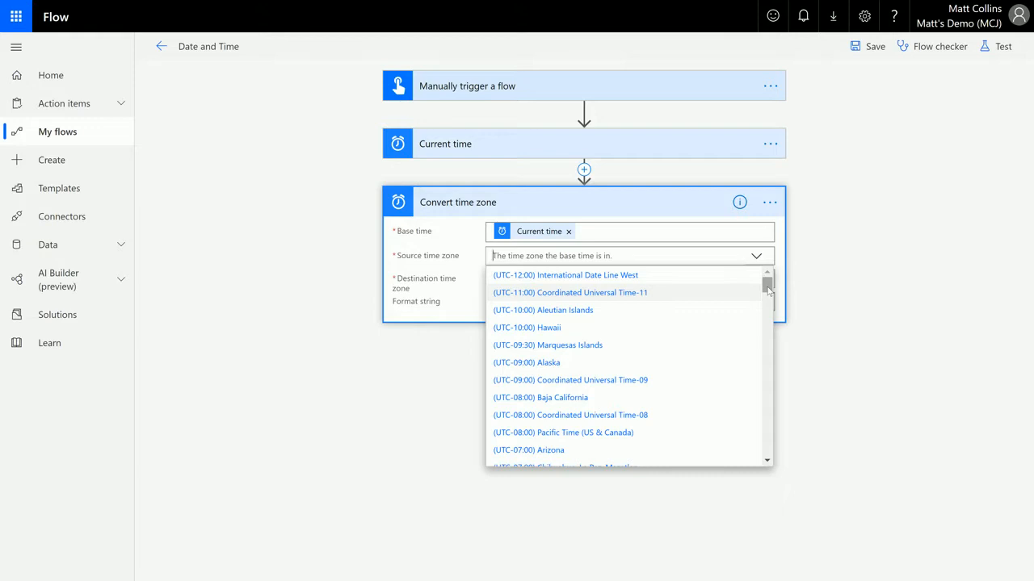
pyautogui.moveTo(762, 294)
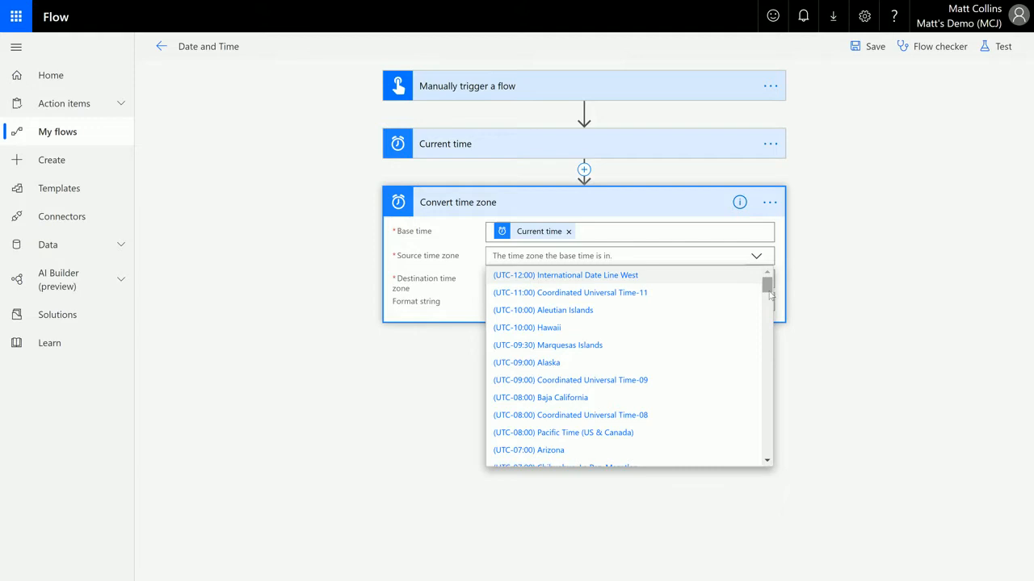
# Set source time zone to (UTC) Coordinated Universal Time and destination to (UTC-03:00) Greenland.
pyautogui.scroll(-3)
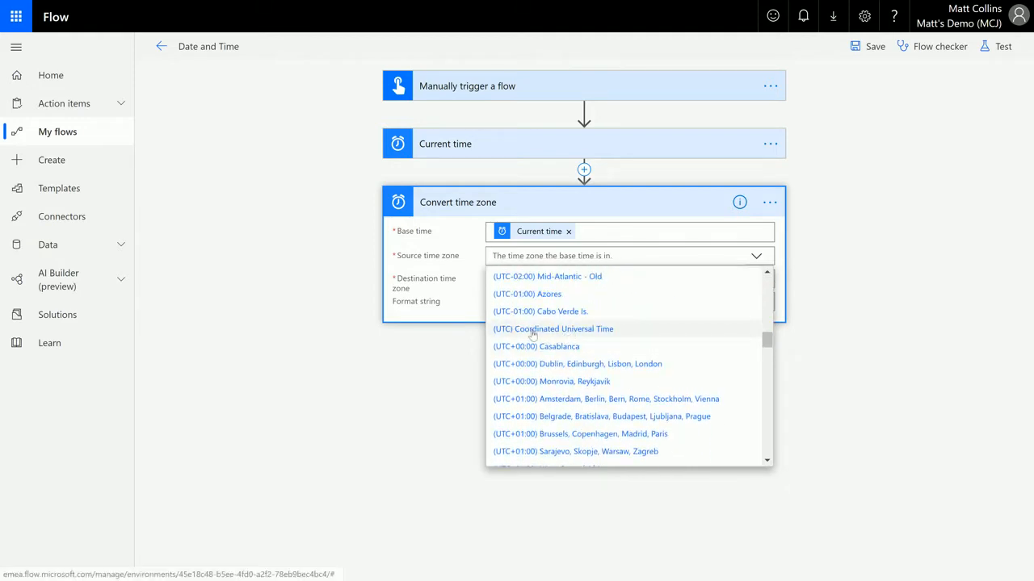
pyautogui.moveTo(599, 336)
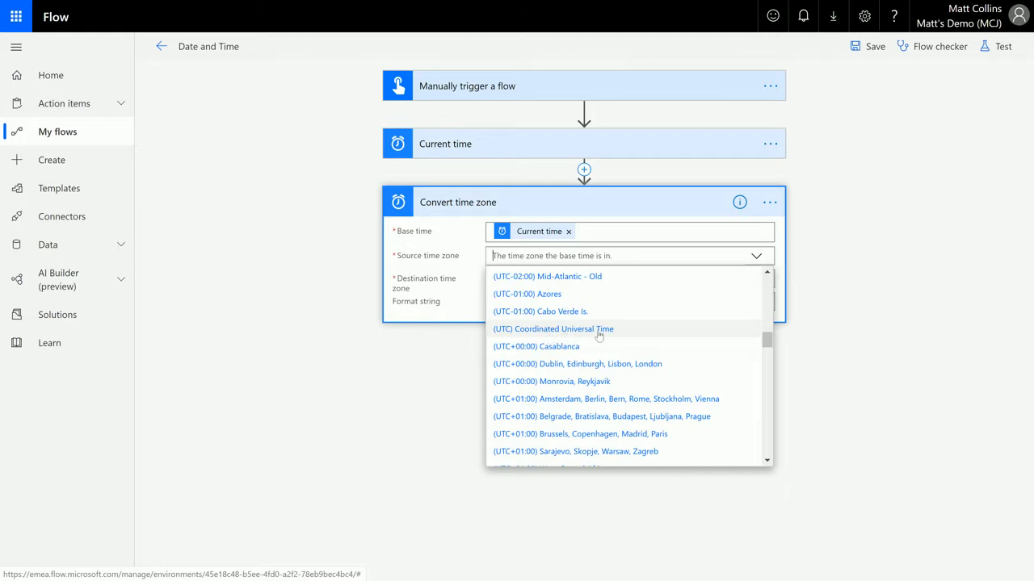
pyautogui.click(552, 329)
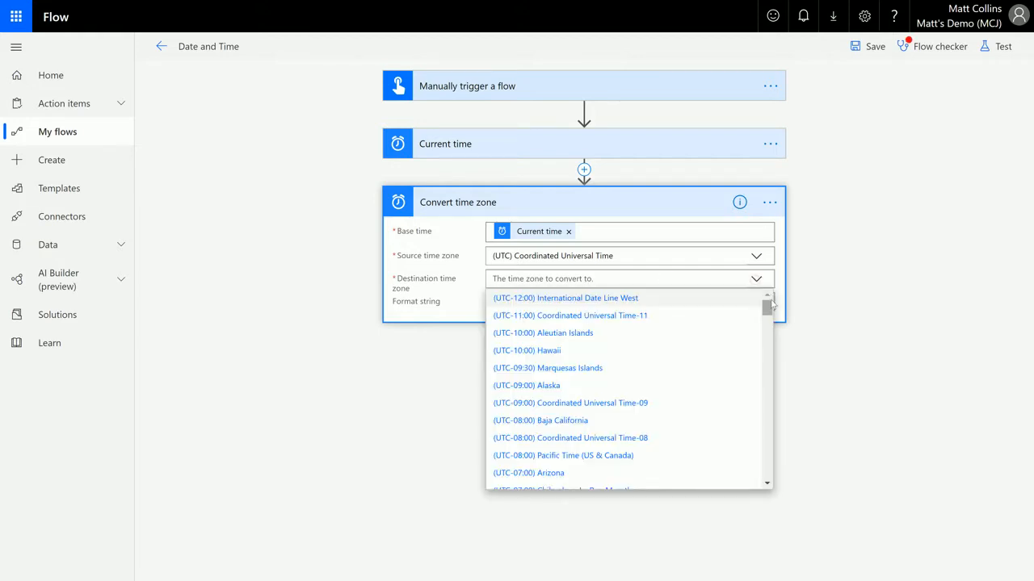
pyautogui.scroll(-3)
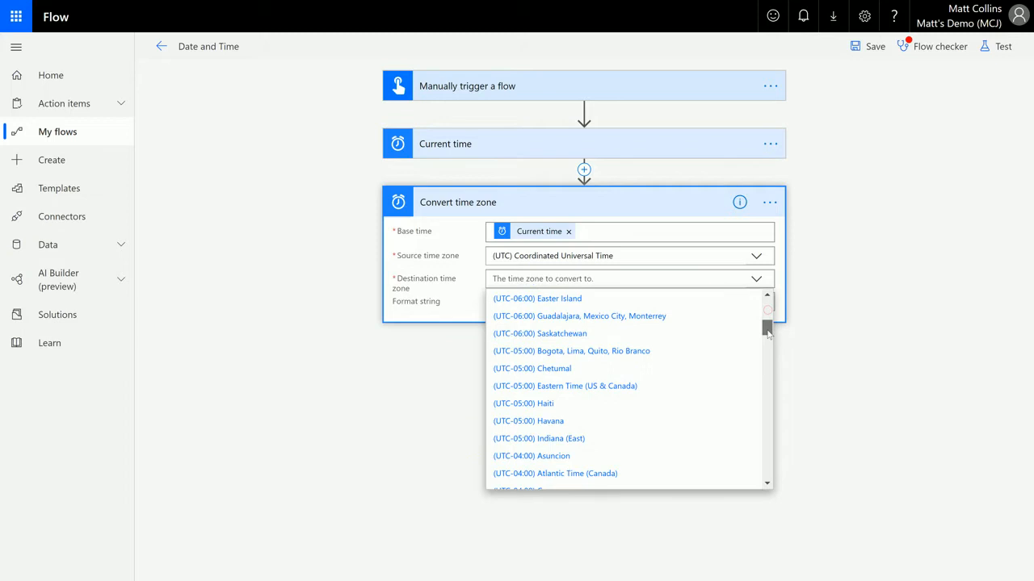
pyautogui.scroll(-3)
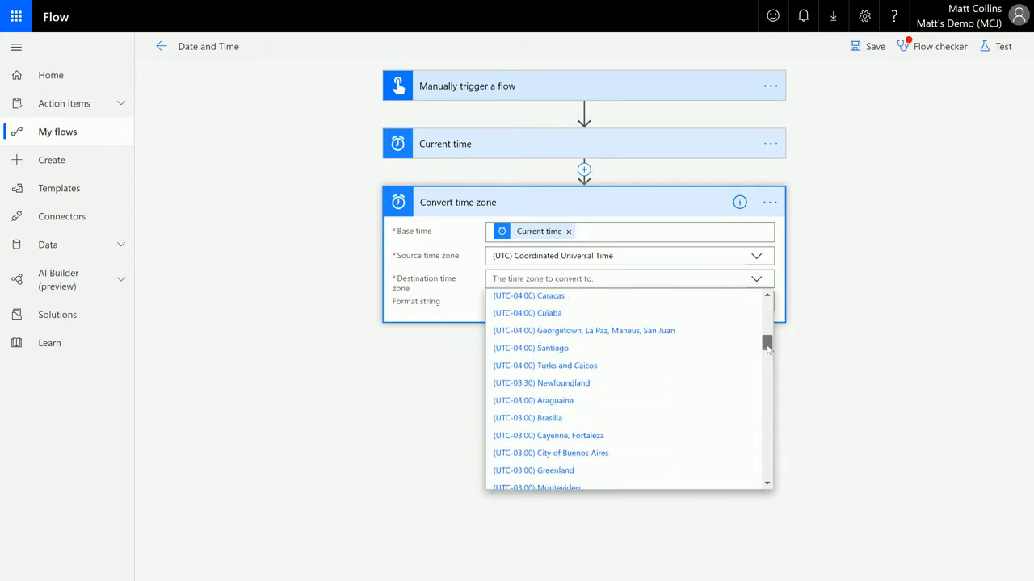
pyautogui.scroll(-3)
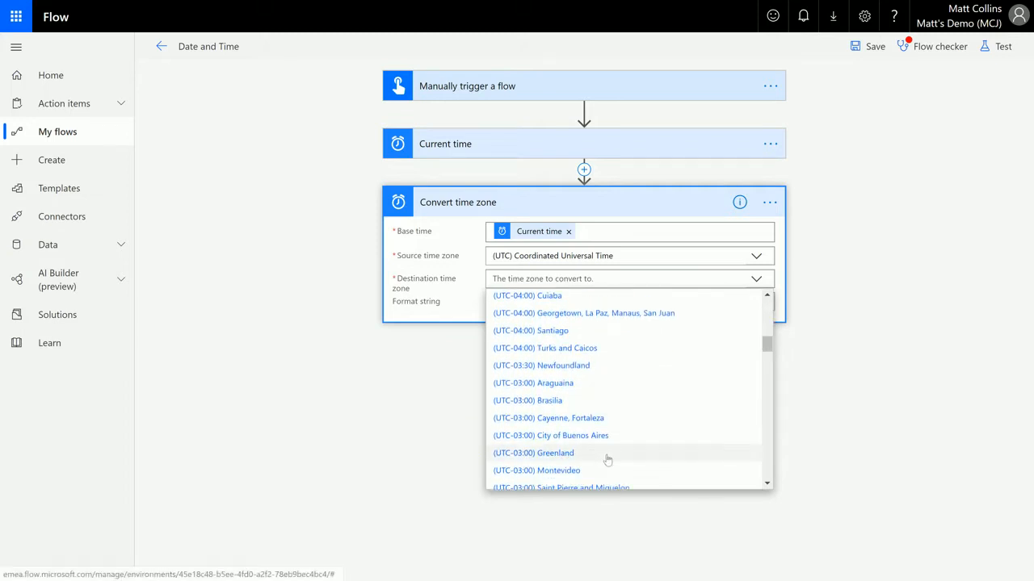
pyautogui.click(533, 452)
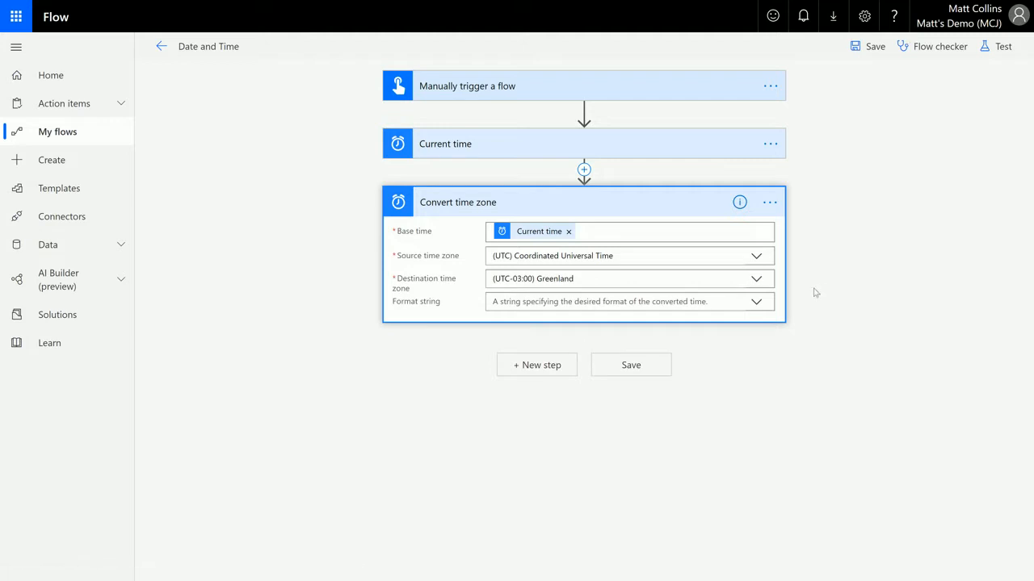
pyautogui.moveTo(826, 239)
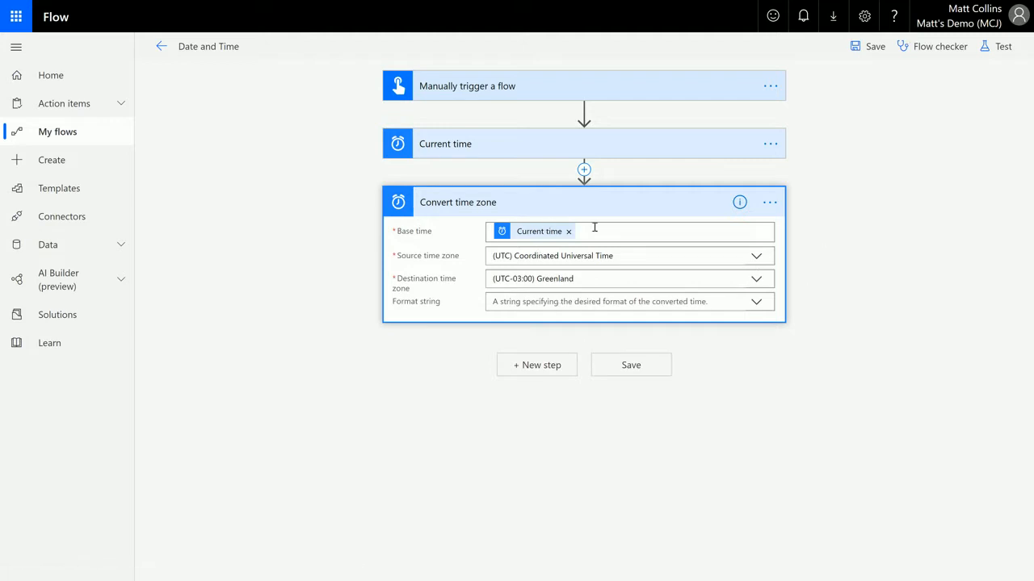
pyautogui.moveTo(486, 207)
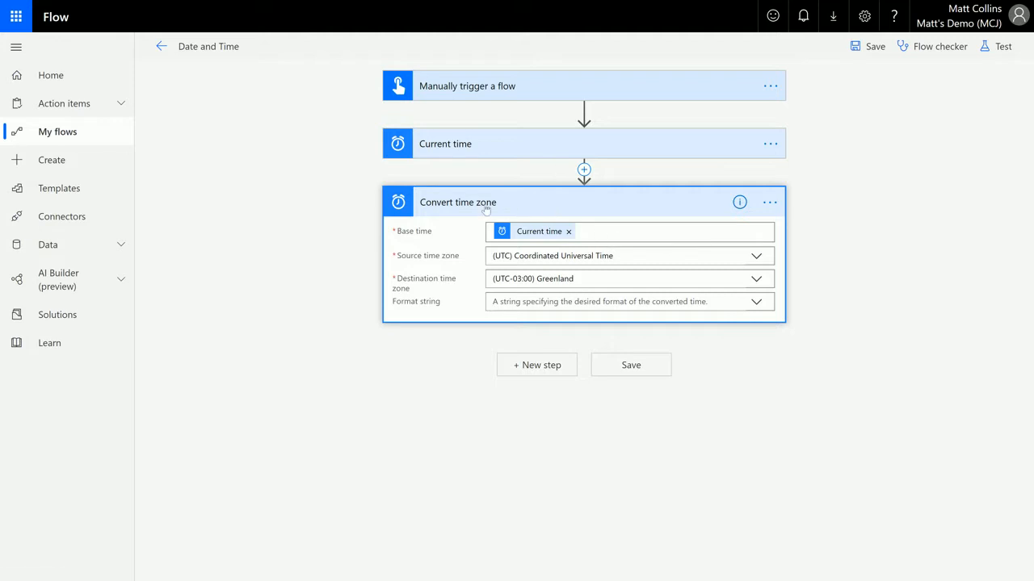
pyautogui.moveTo(514, 153)
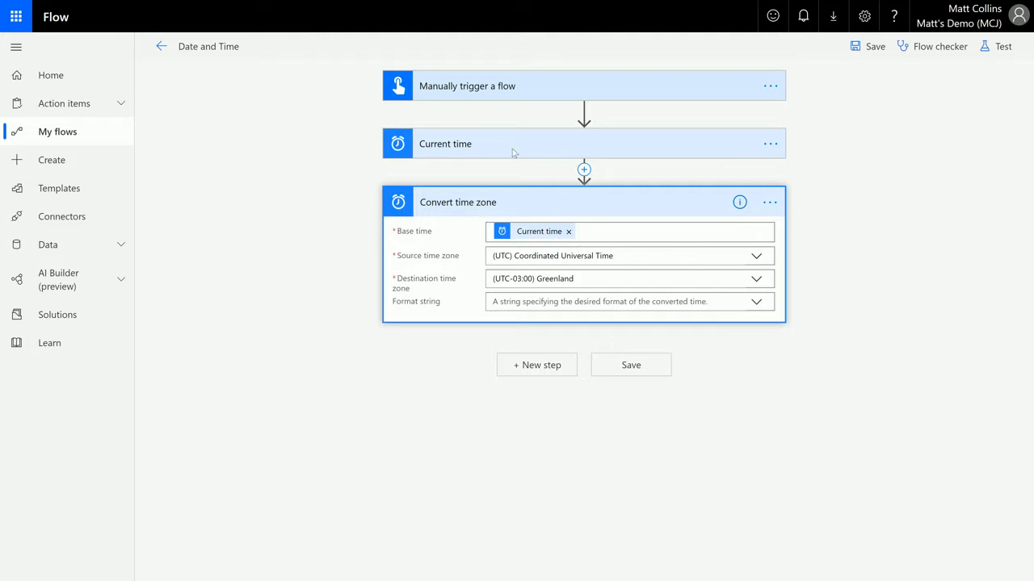
pyautogui.moveTo(738, 256)
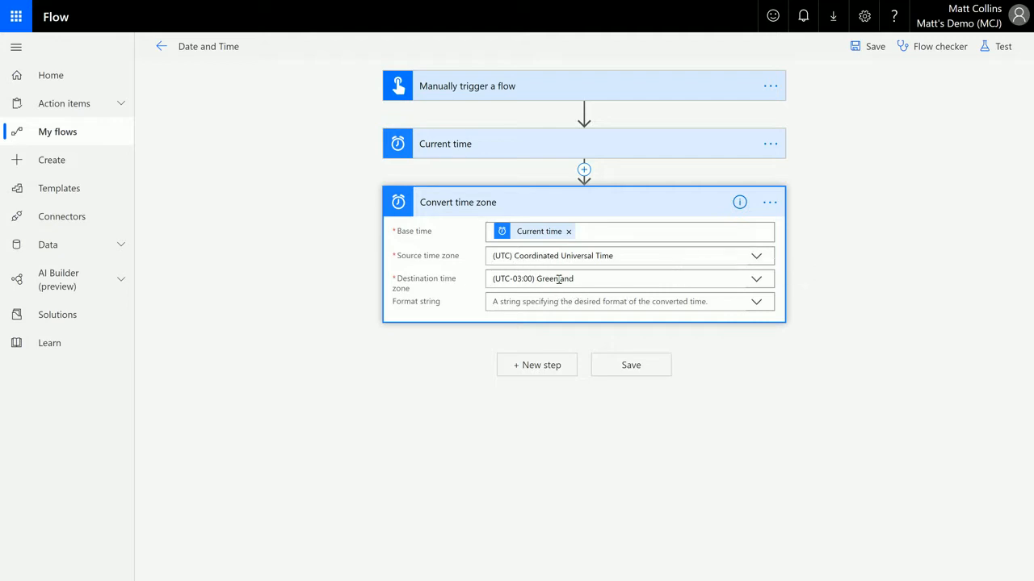
pyautogui.moveTo(637, 305)
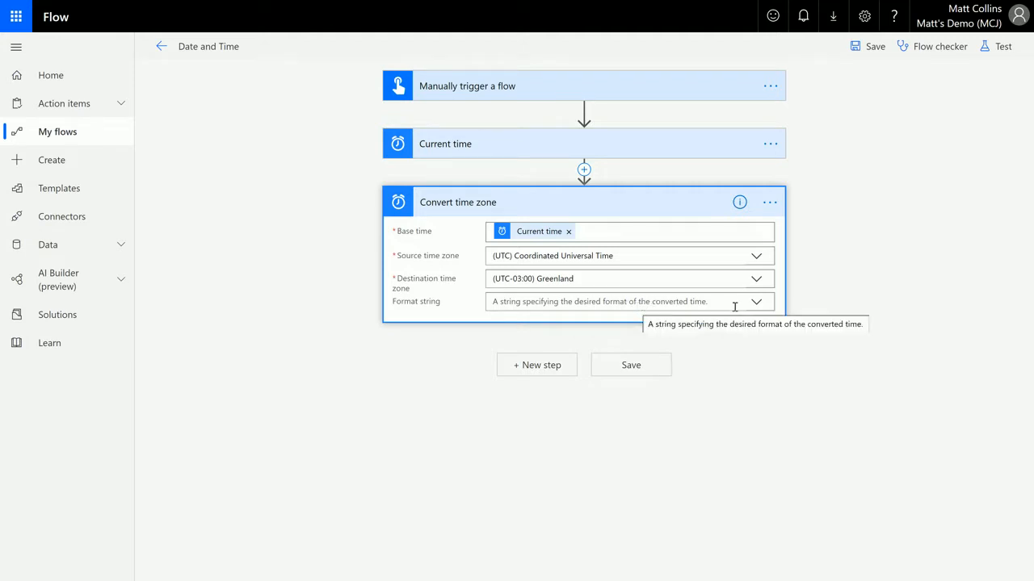
pyautogui.moveTo(772, 314)
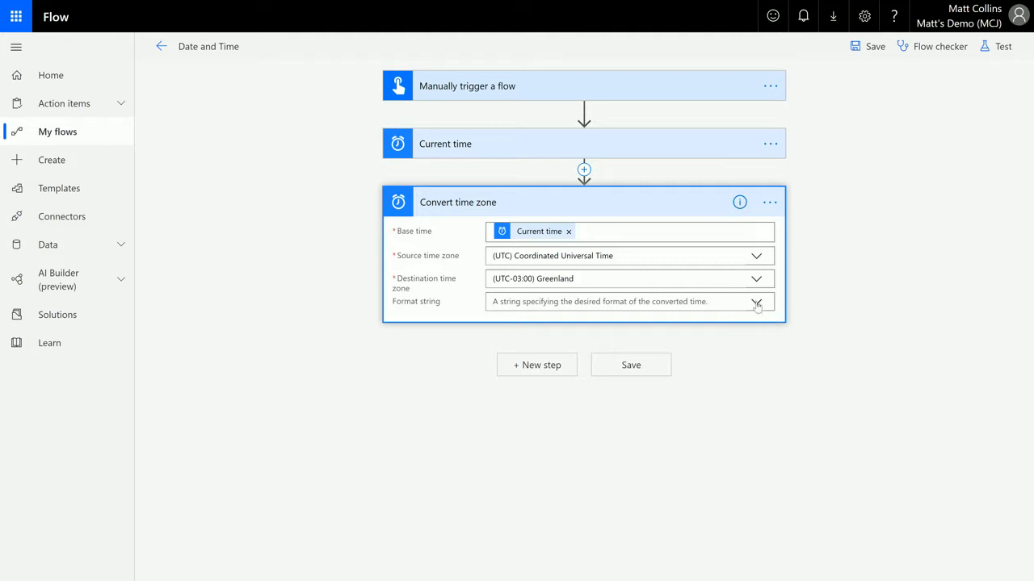
pyautogui.moveTo(756, 304)
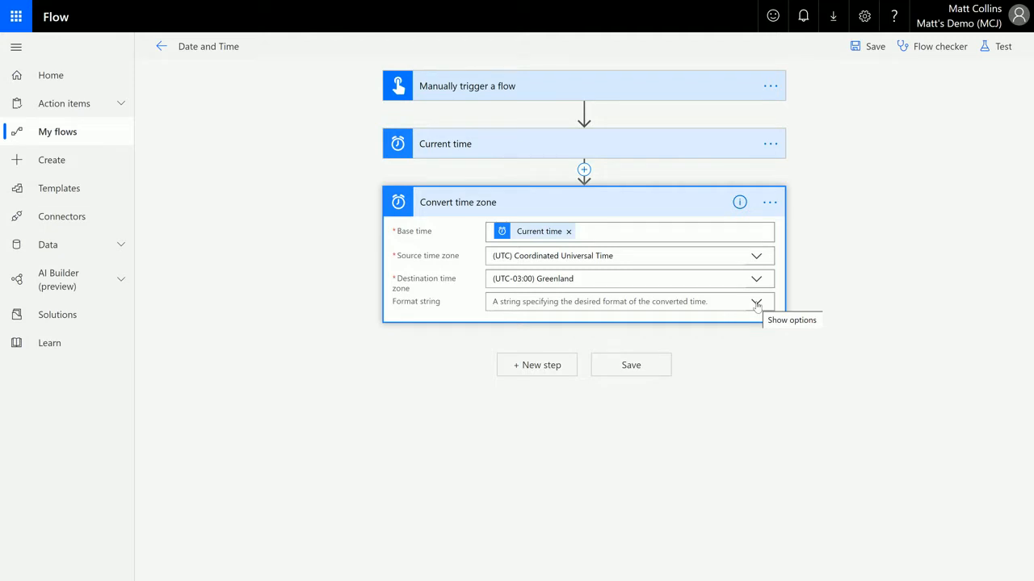
# Set the format string to 'Full date/time pattern (long time) [F]'.
pyautogui.click(756, 302)
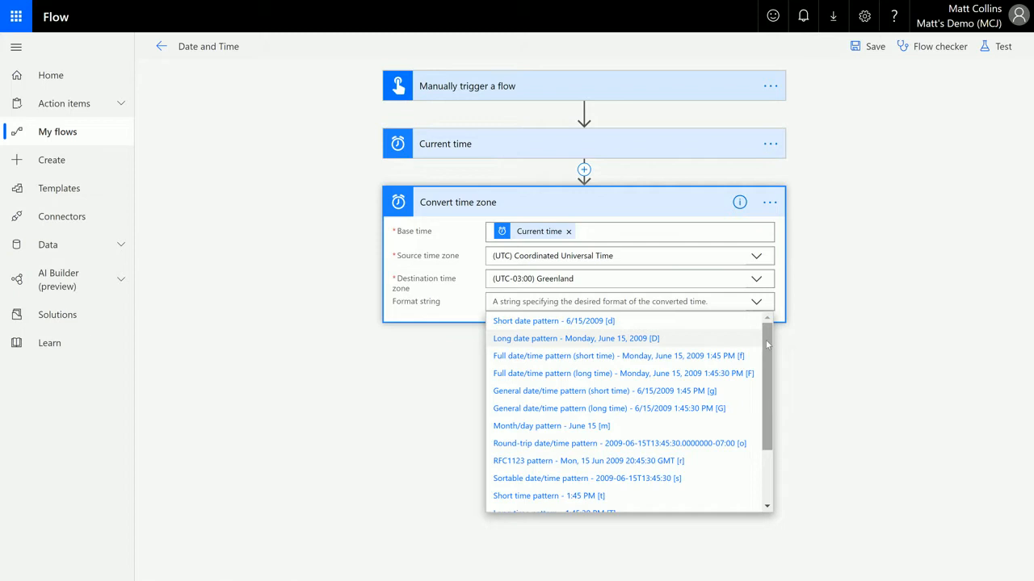
pyautogui.moveTo(717, 391)
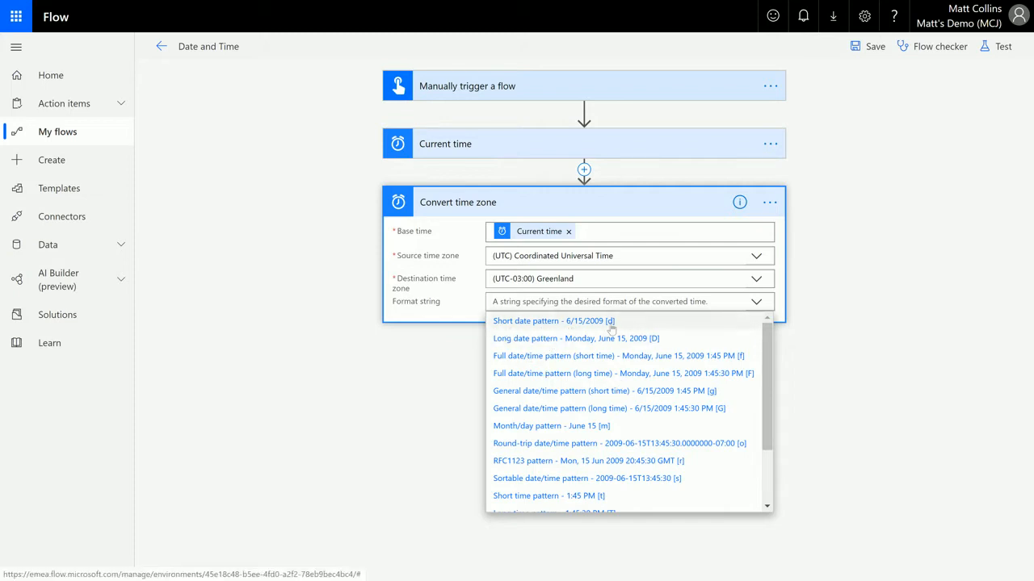
pyautogui.moveTo(585, 347)
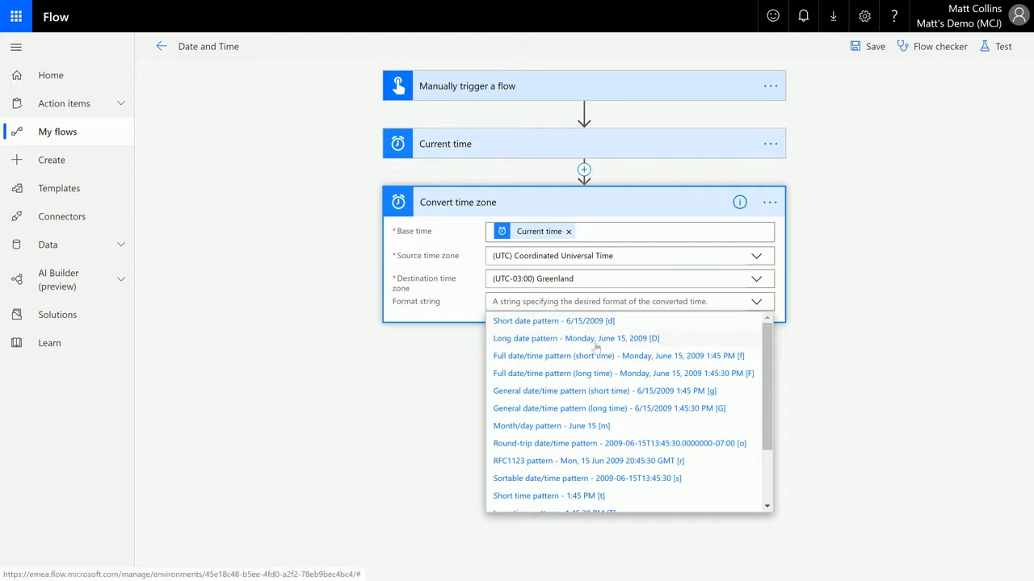
pyautogui.moveTo(559, 323)
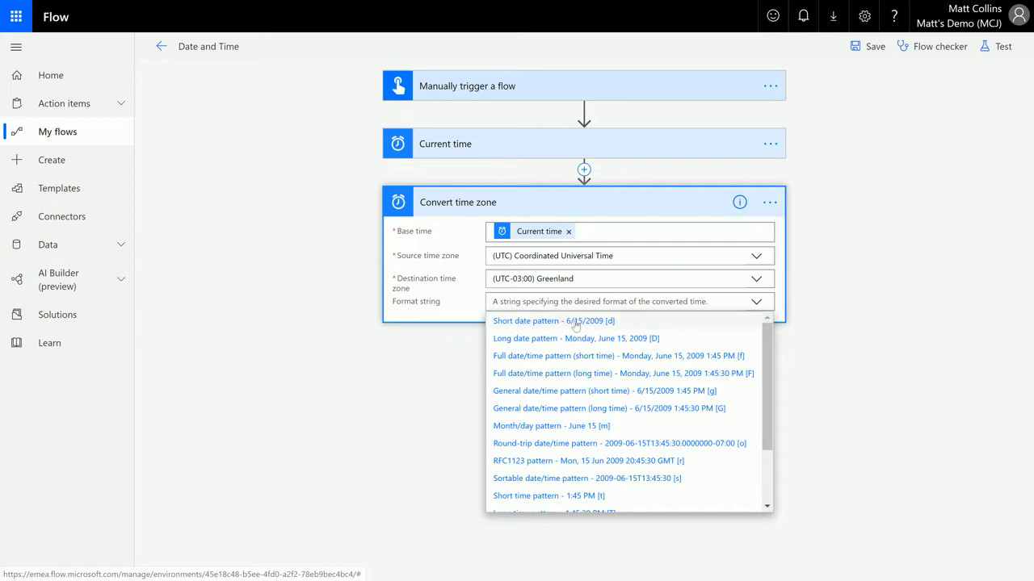
pyautogui.moveTo(578, 326)
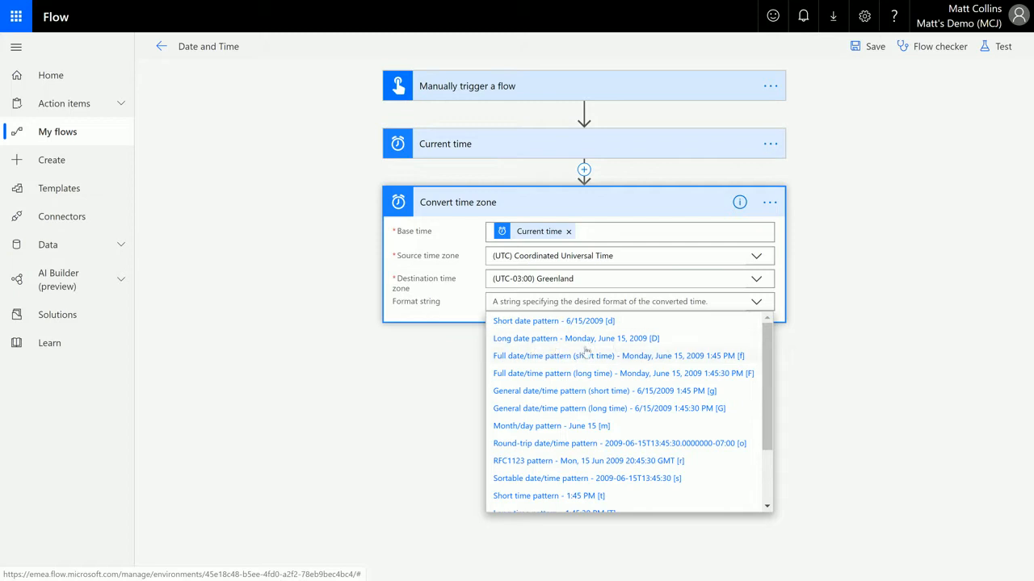
pyautogui.moveTo(657, 339)
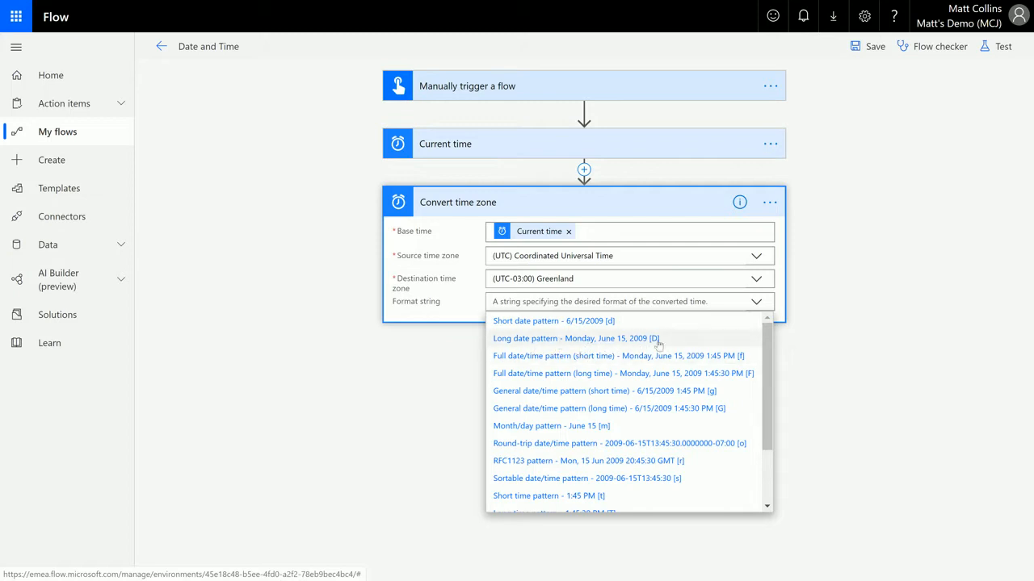
pyautogui.scroll(-3)
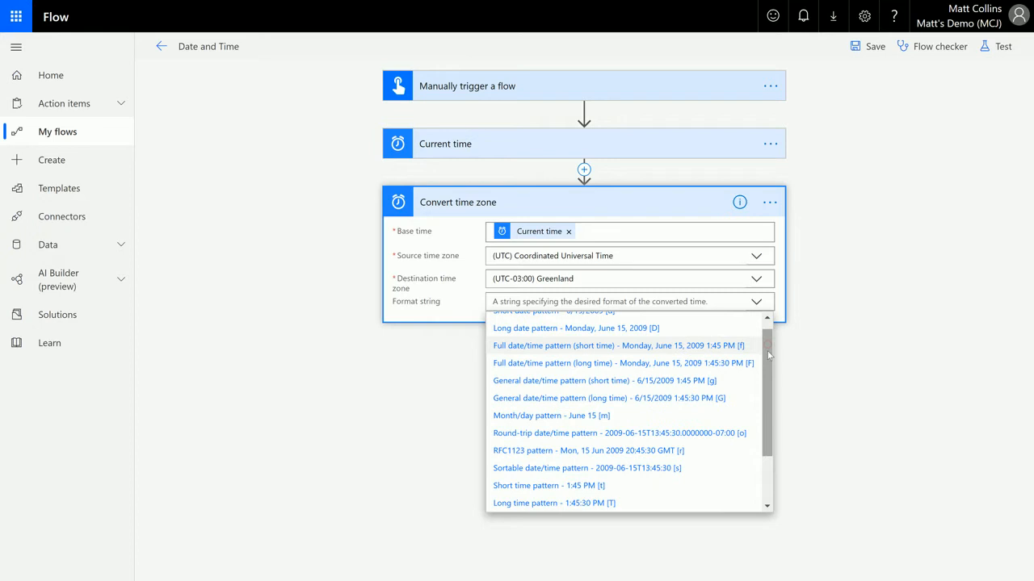
pyautogui.moveTo(541, 352)
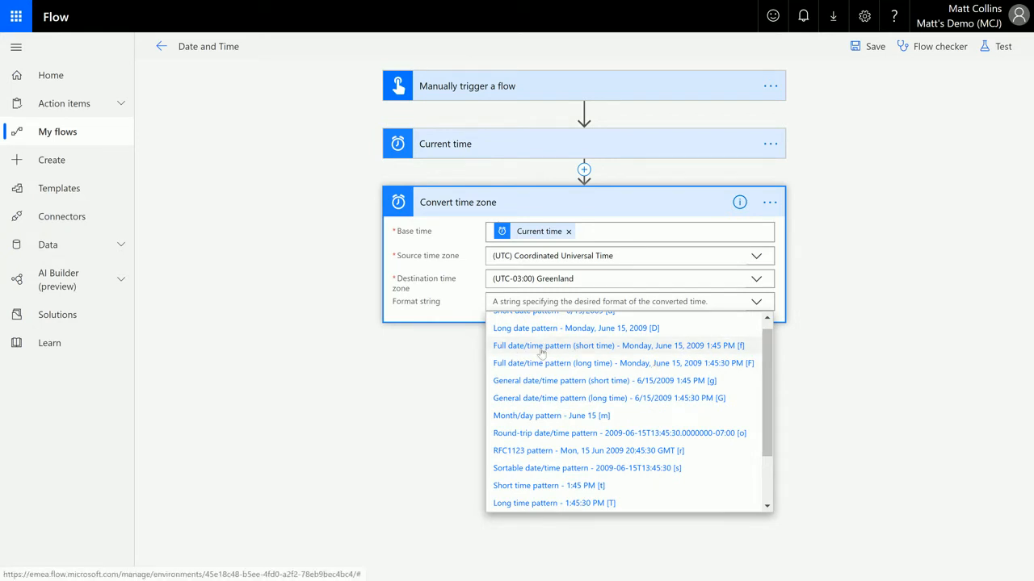
pyautogui.moveTo(649, 364)
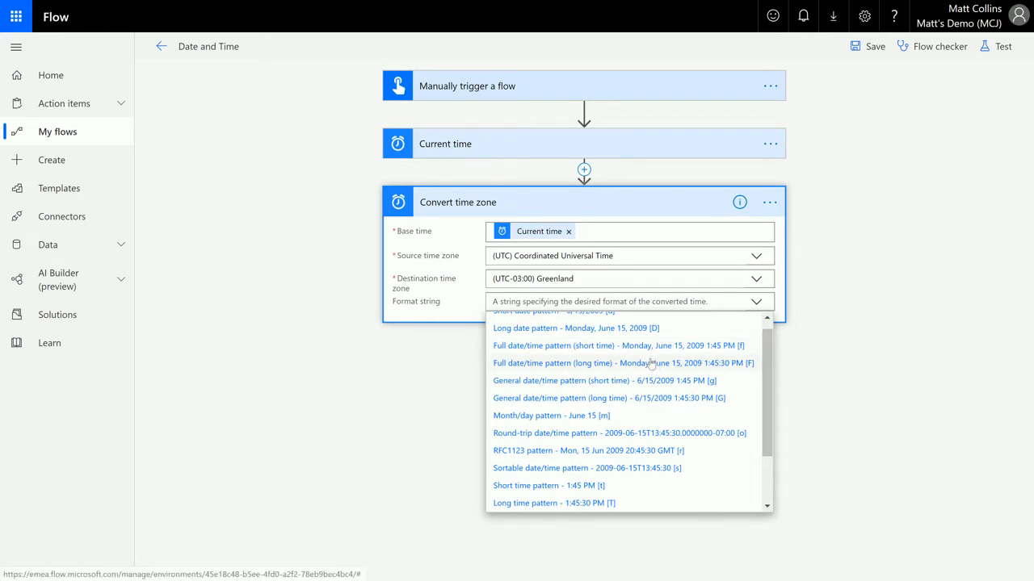
pyautogui.moveTo(701, 351)
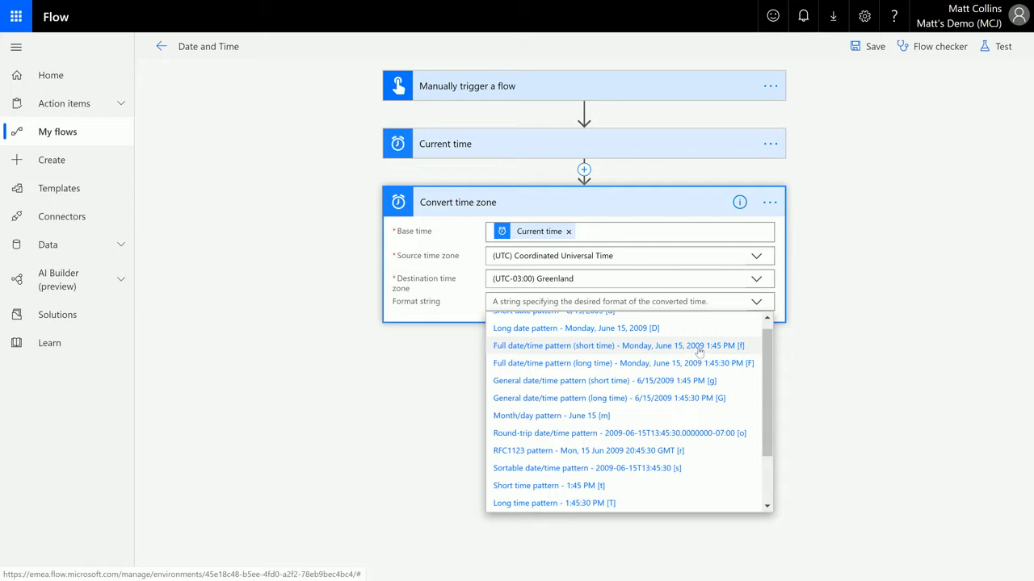
pyautogui.moveTo(717, 351)
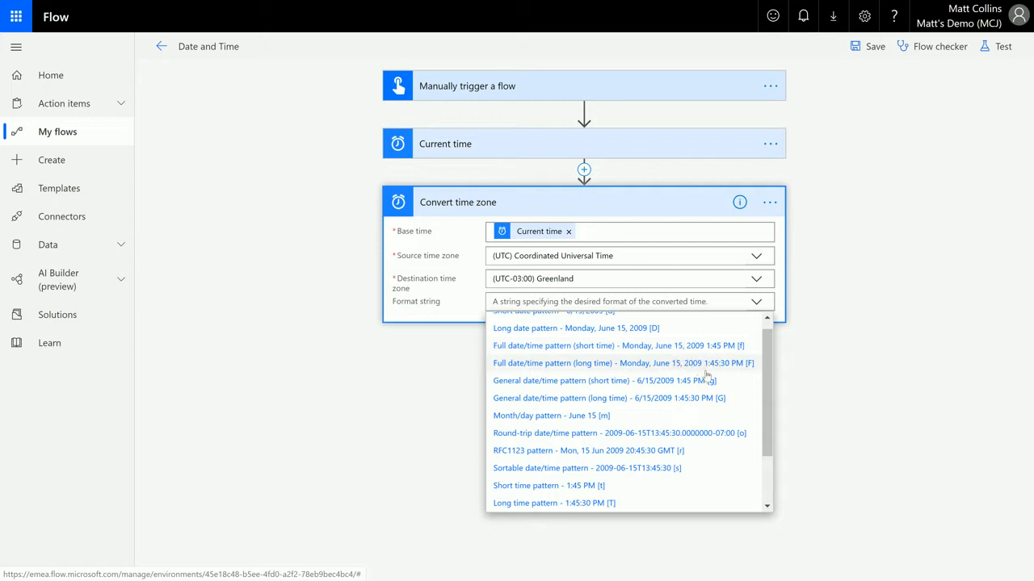
pyautogui.moveTo(730, 371)
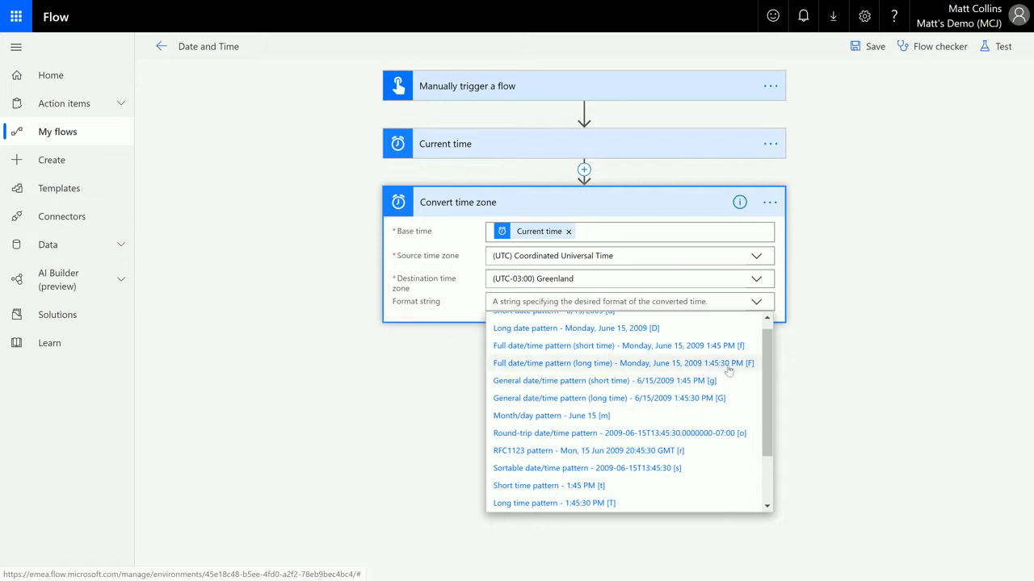
pyautogui.scroll(-3)
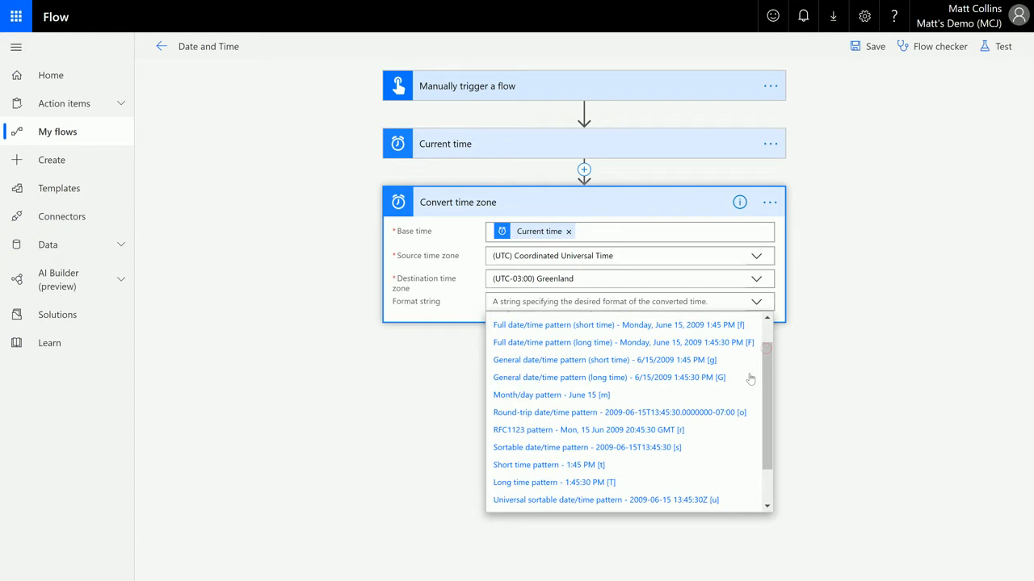
pyautogui.moveTo(685, 374)
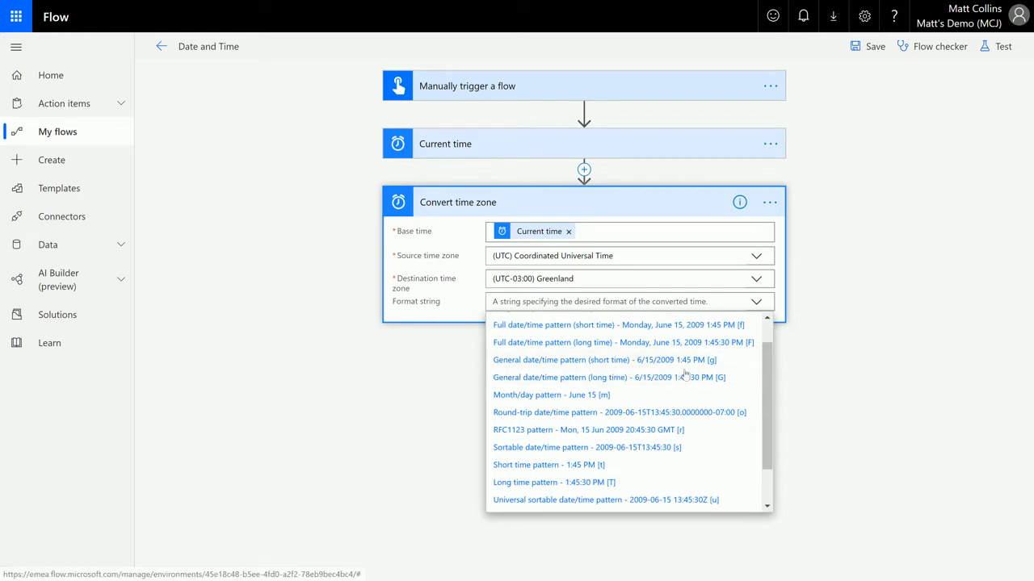
pyautogui.moveTo(678, 385)
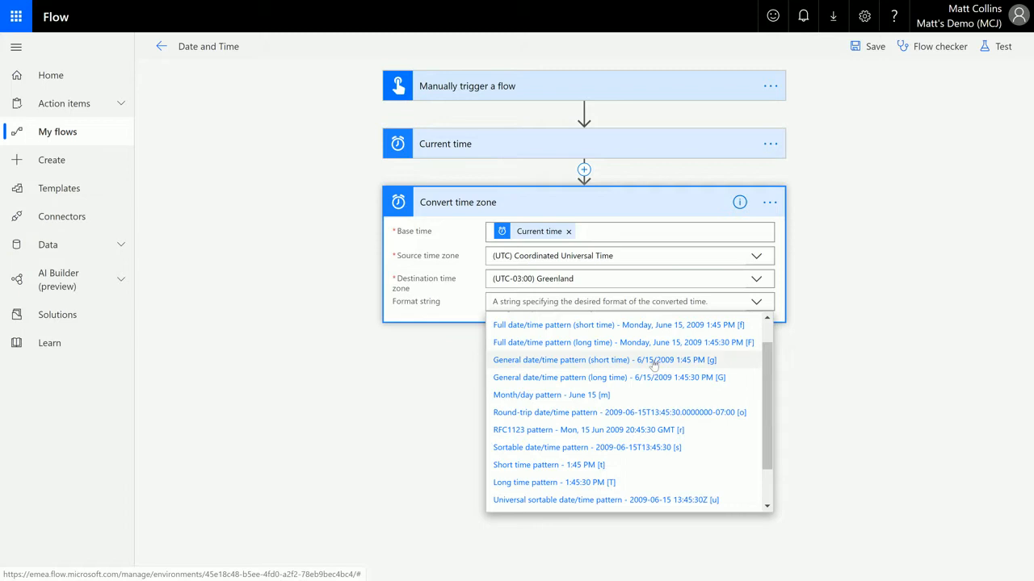
pyautogui.moveTo(659, 378)
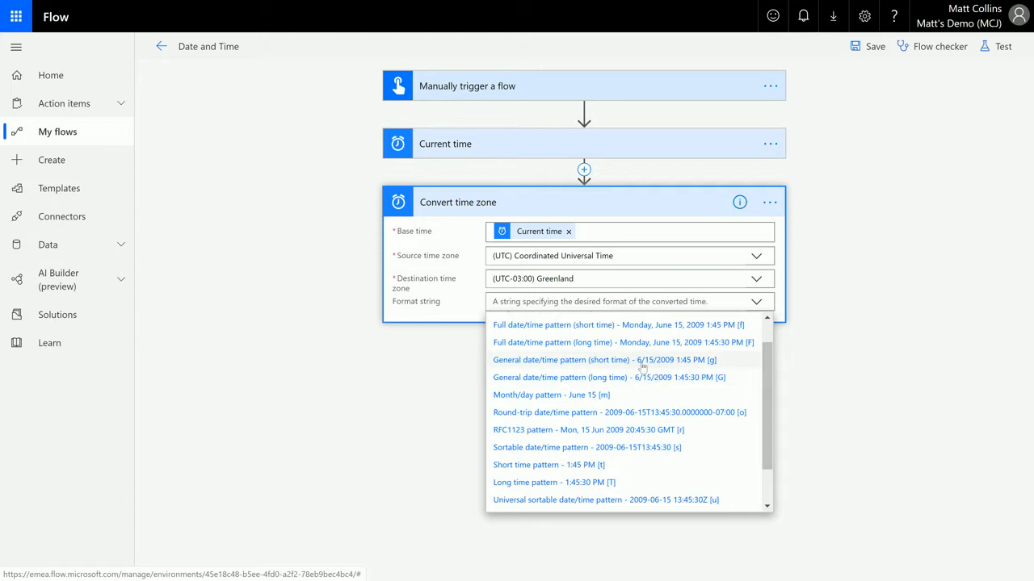
pyautogui.moveTo(646, 381)
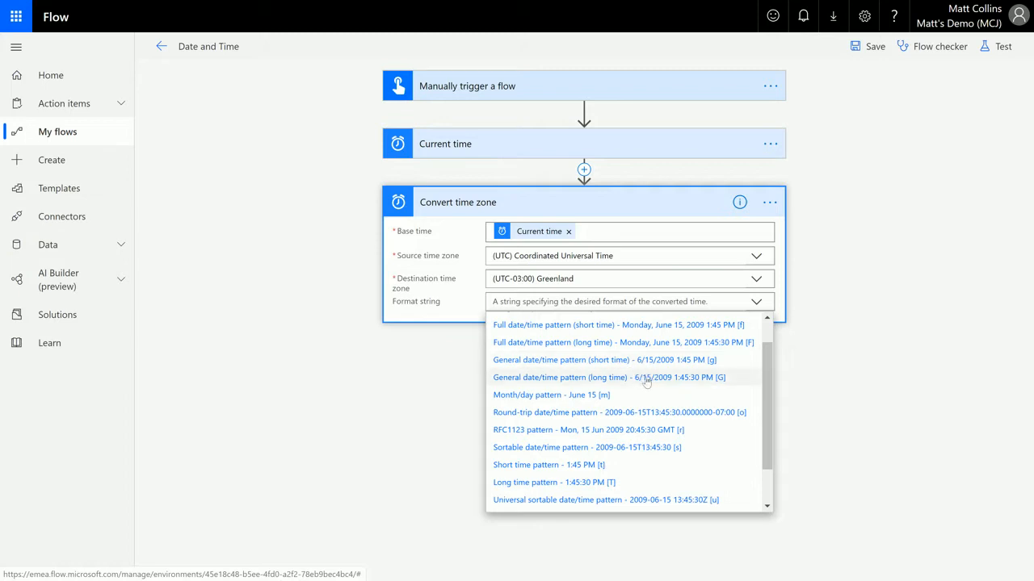
pyautogui.scroll(-3)
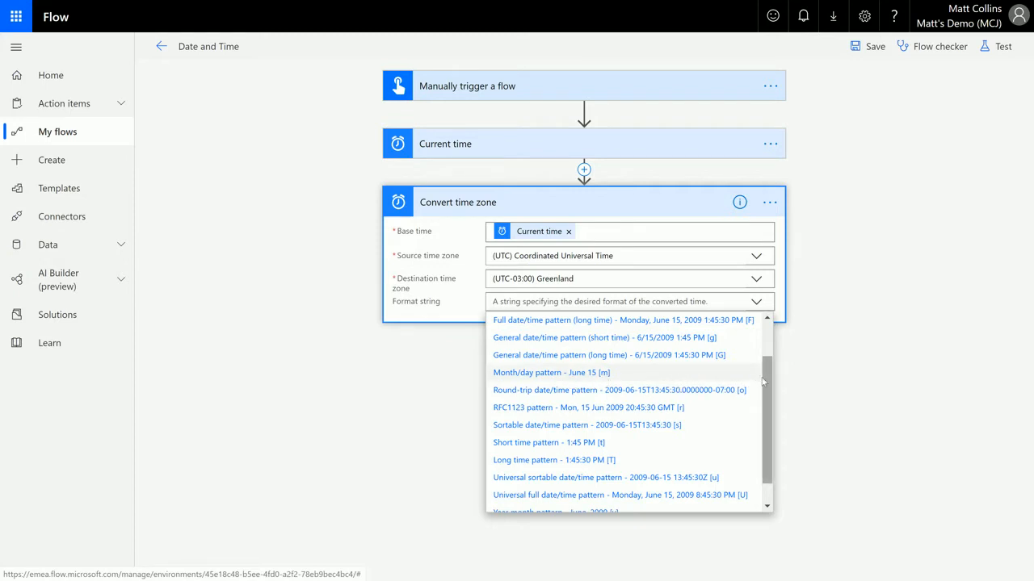
pyautogui.scroll(-3)
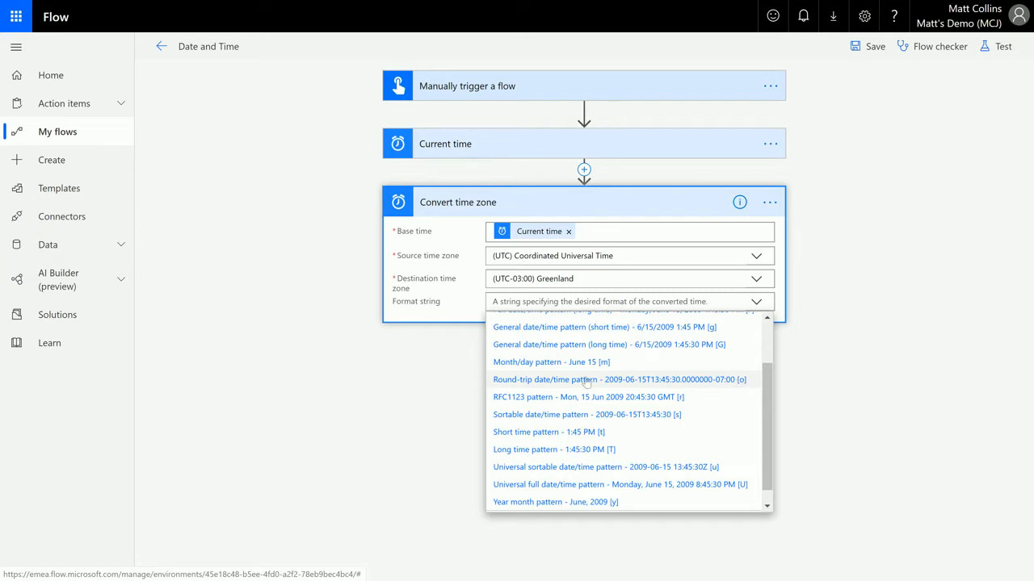
pyautogui.moveTo(719, 389)
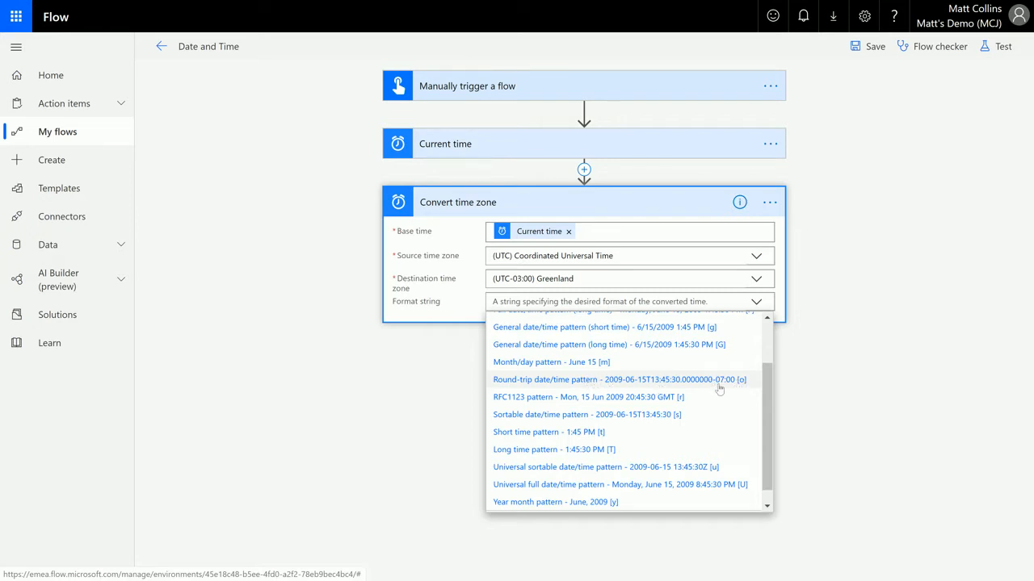
pyautogui.moveTo(759, 381)
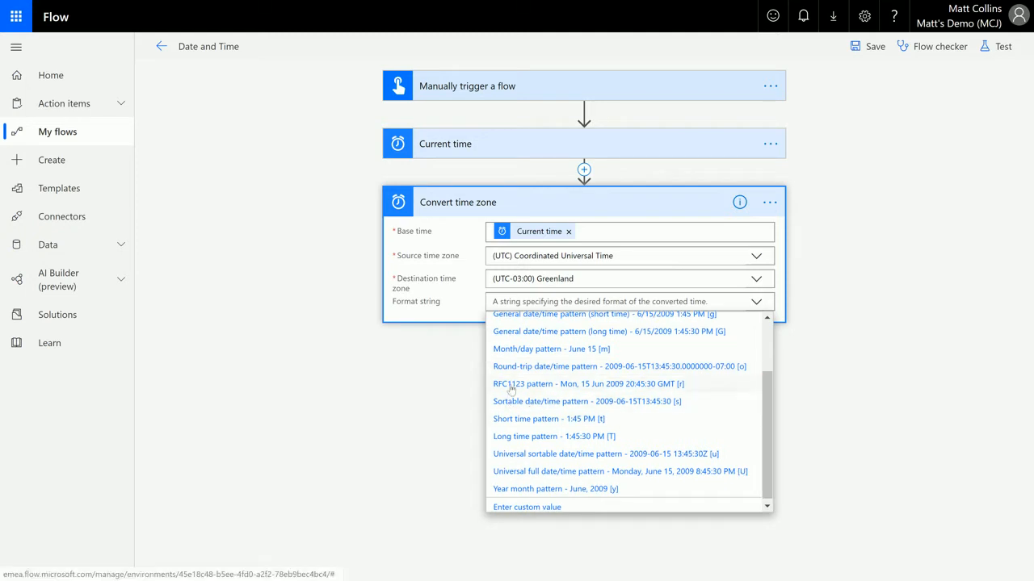
pyautogui.moveTo(631, 411)
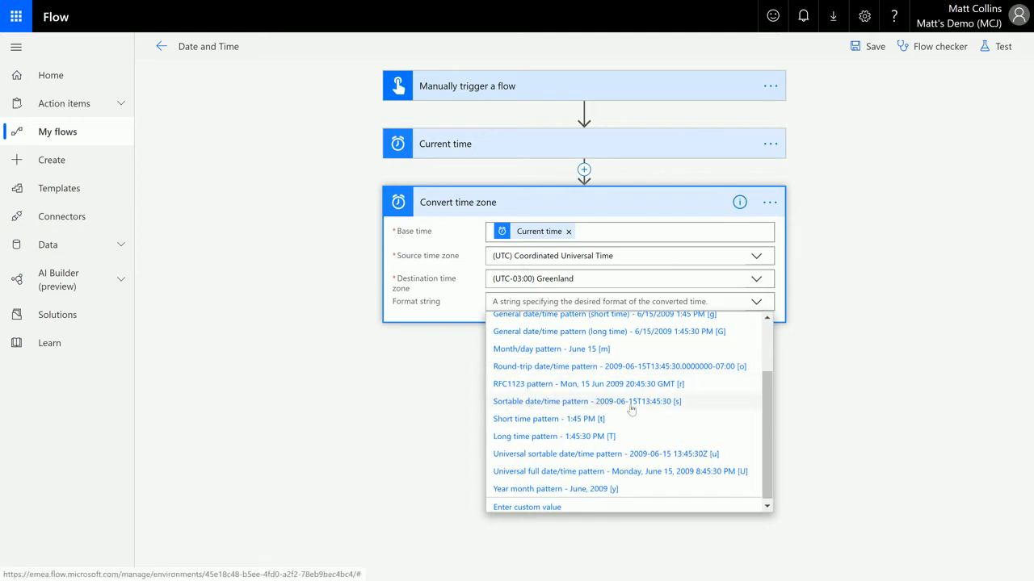
pyautogui.moveTo(594, 384)
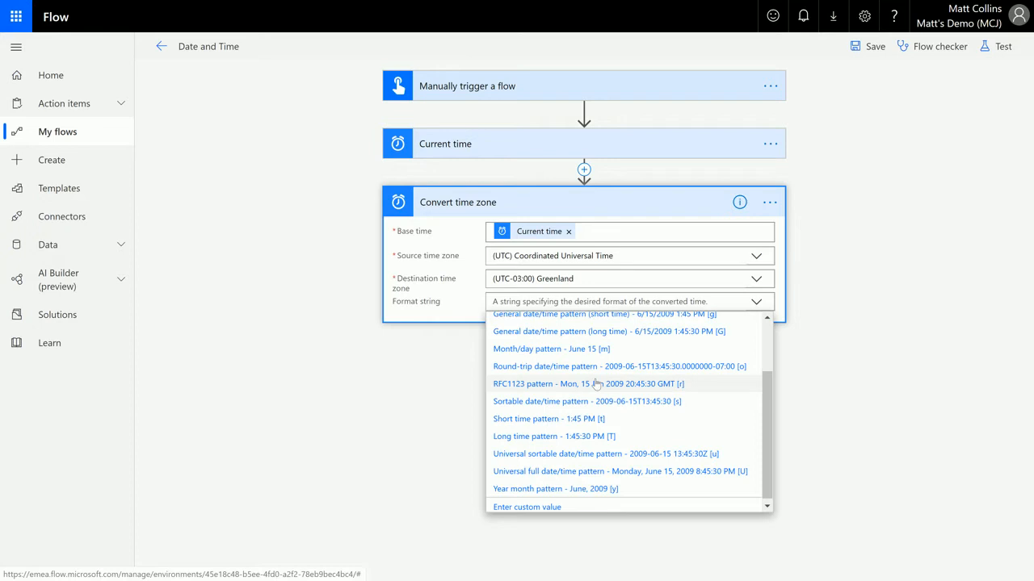
pyautogui.moveTo(656, 390)
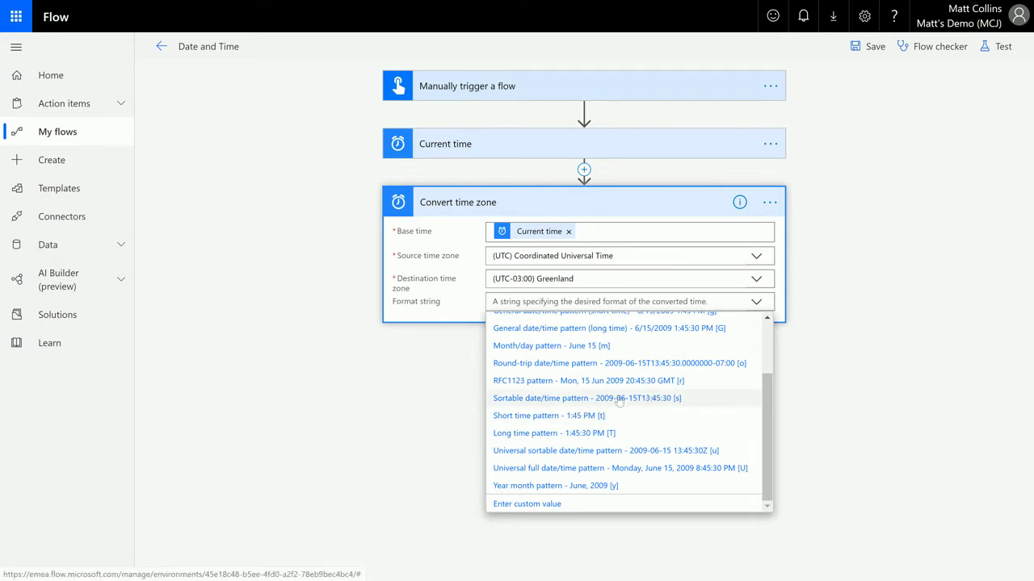
pyautogui.moveTo(624, 404)
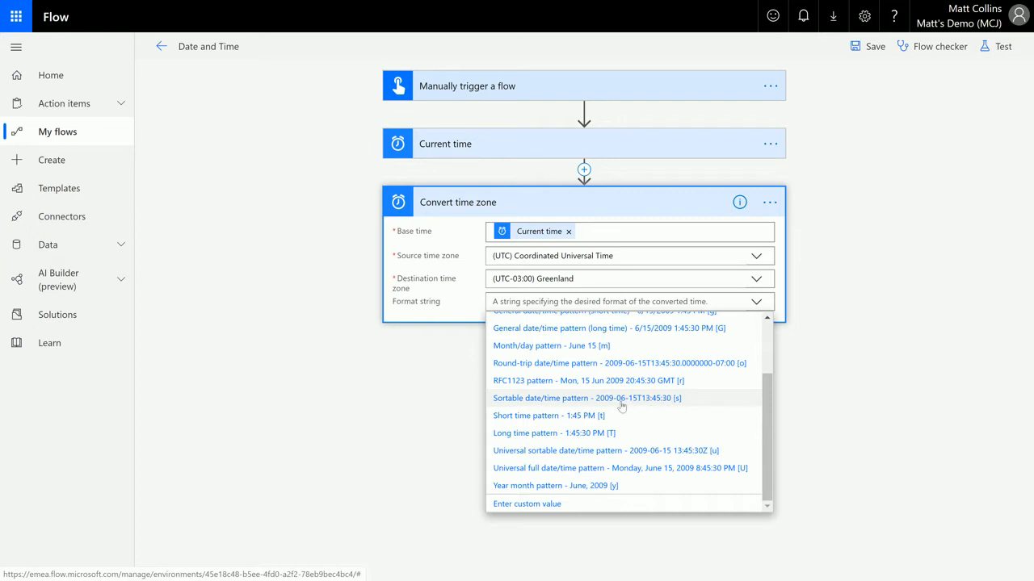
pyautogui.moveTo(711, 404)
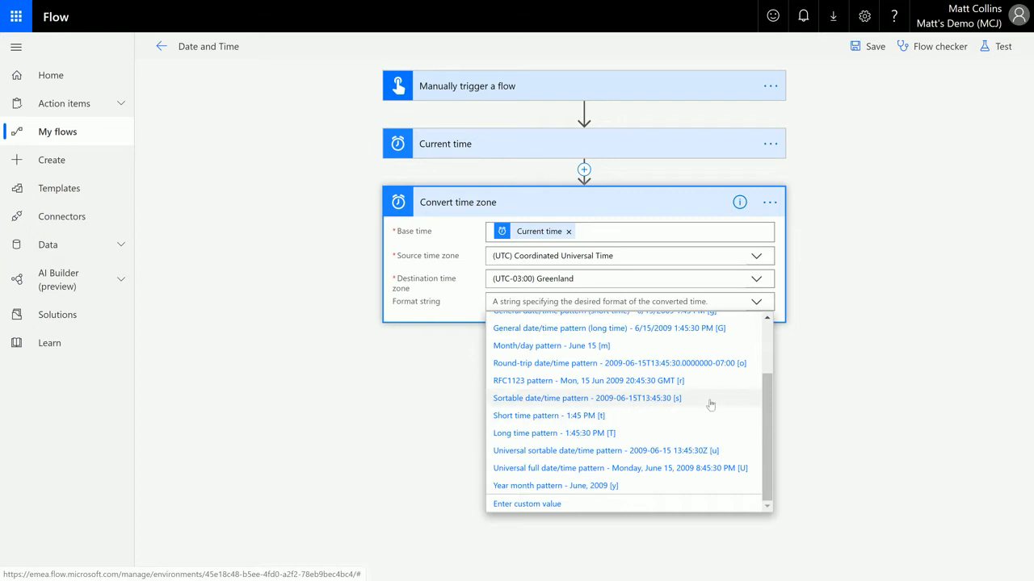
pyautogui.moveTo(546, 420)
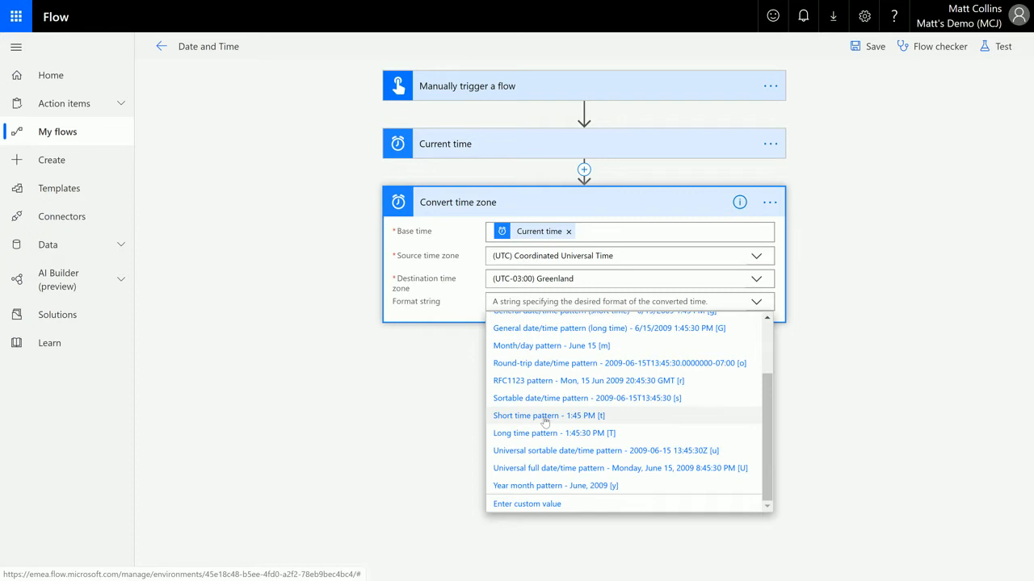
pyautogui.moveTo(601, 437)
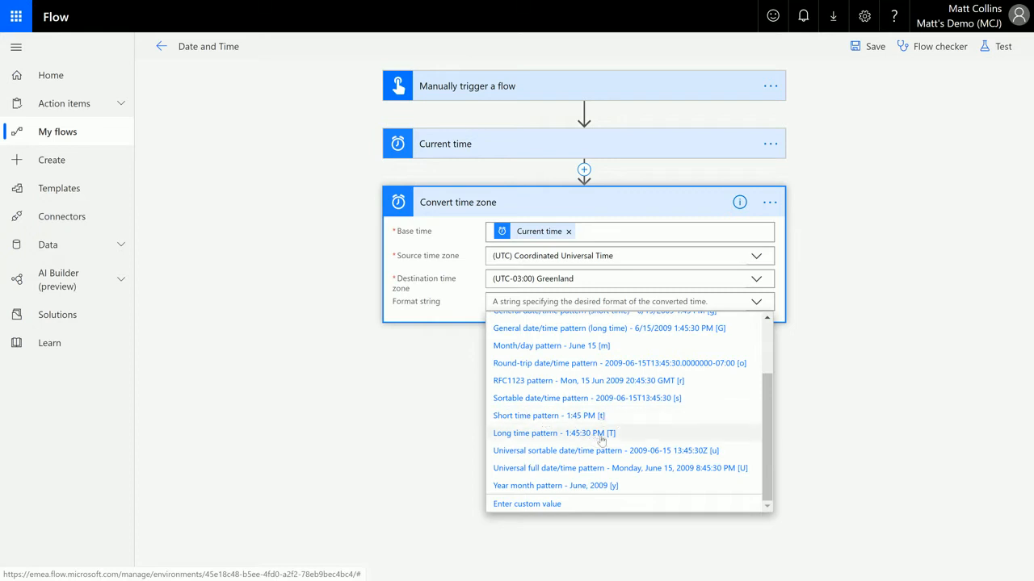
pyautogui.moveTo(588, 444)
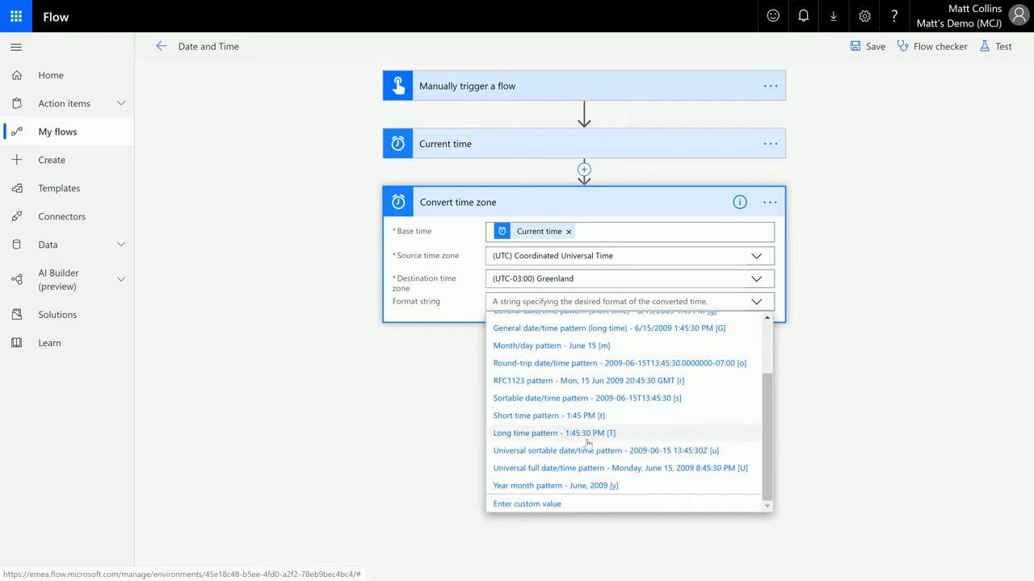
pyautogui.moveTo(688, 462)
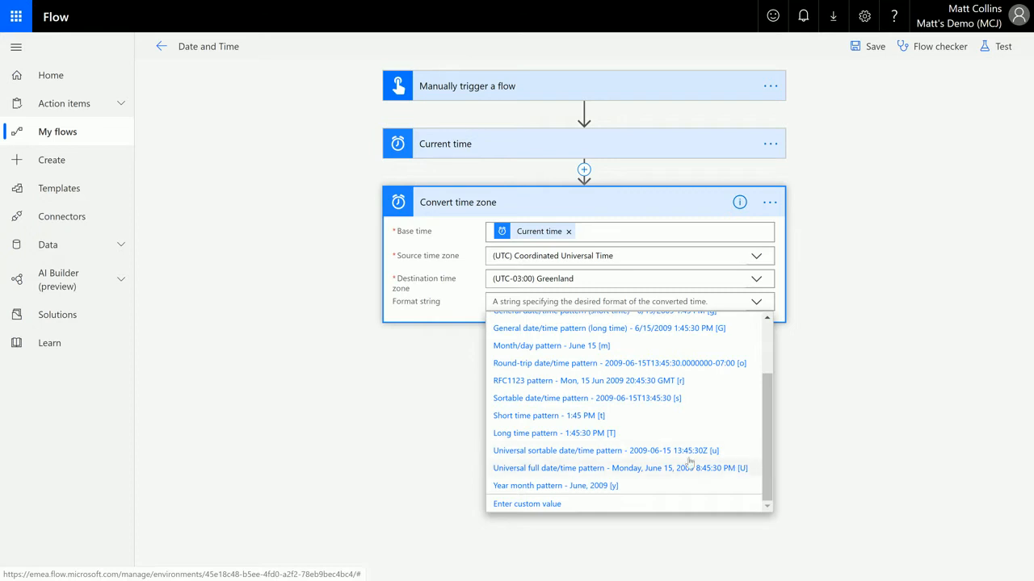
pyautogui.moveTo(740, 451)
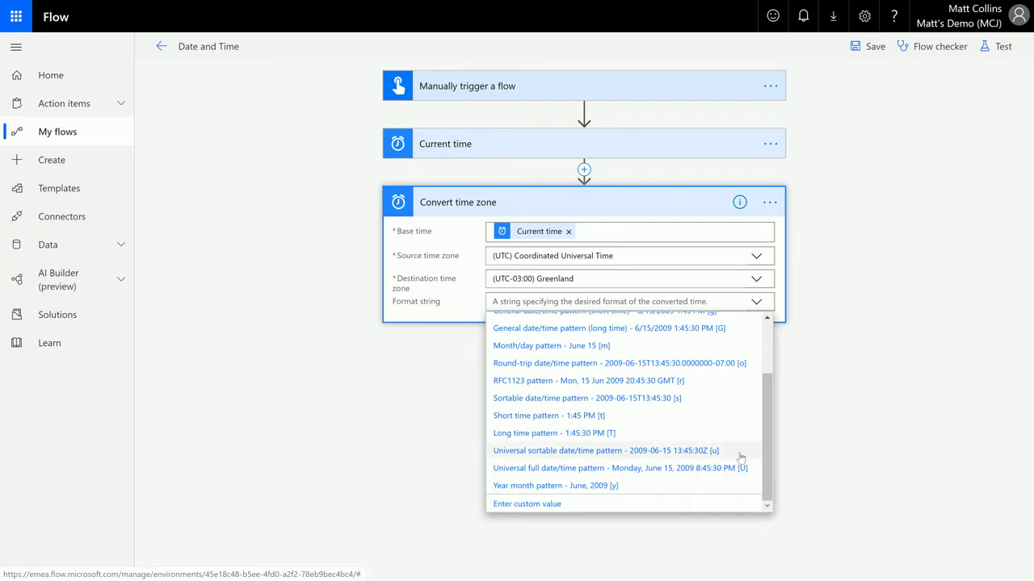
pyautogui.moveTo(693, 471)
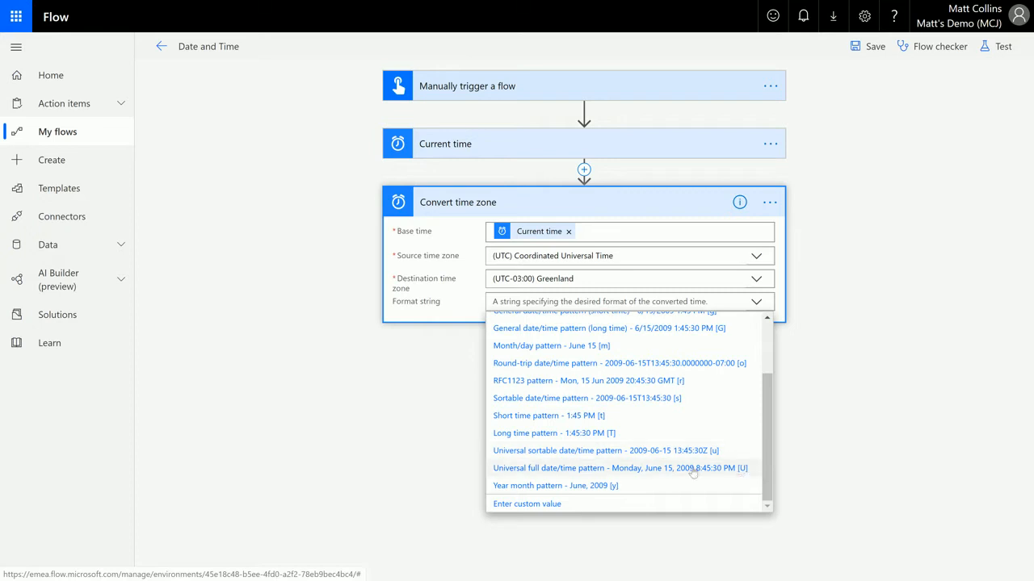
pyautogui.moveTo(630, 475)
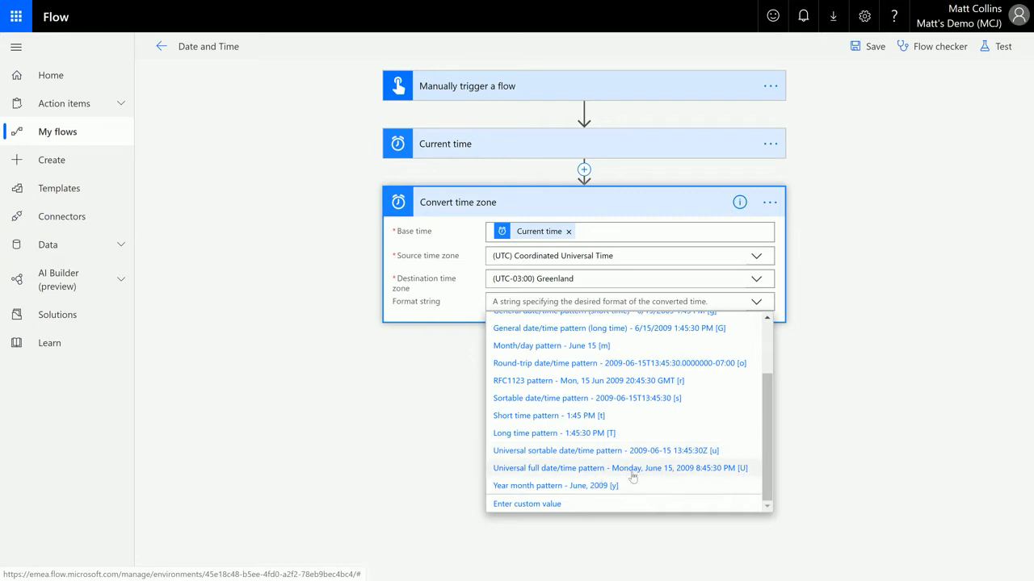
pyautogui.moveTo(626, 509)
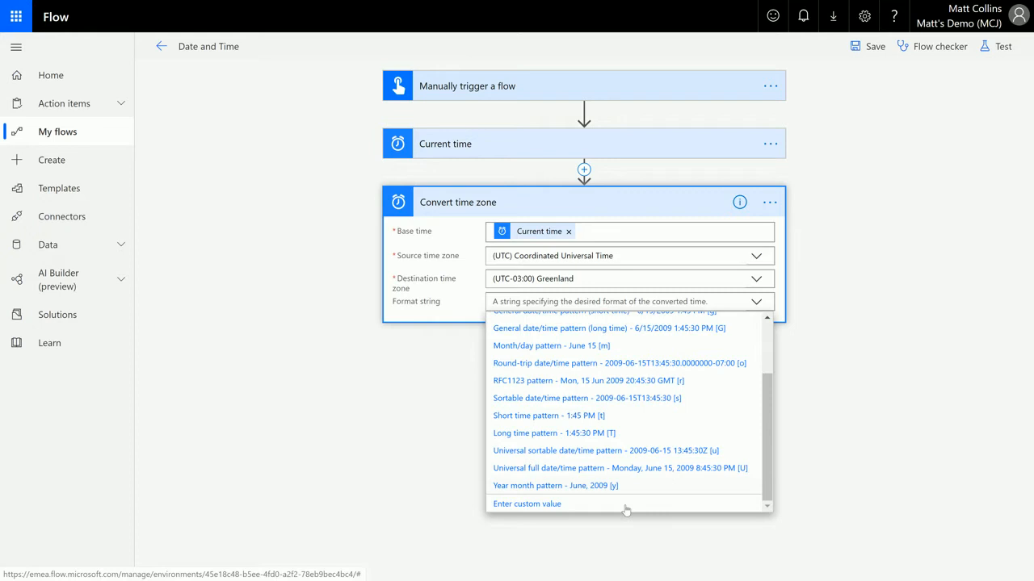
pyautogui.moveTo(715, 450)
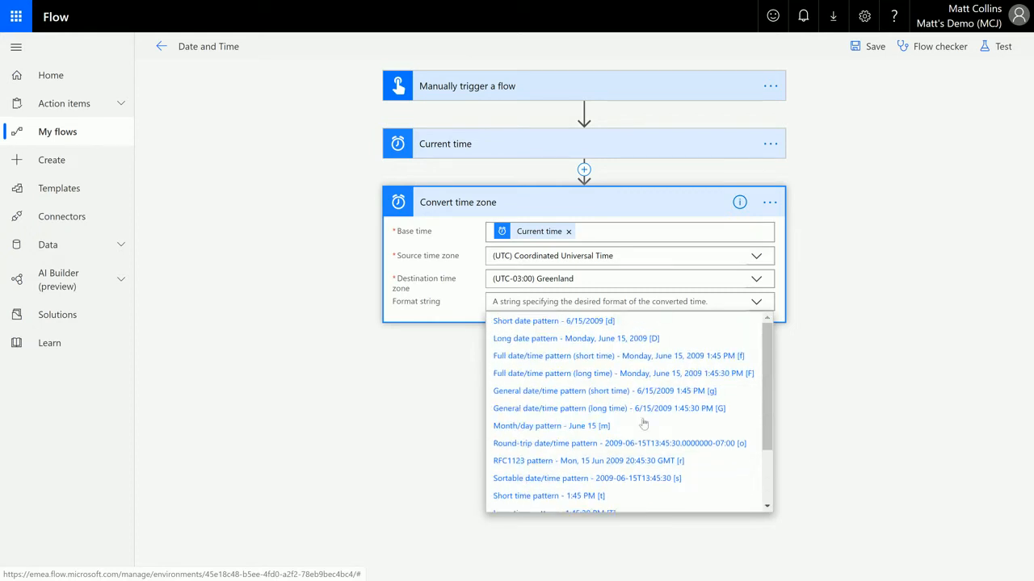
pyautogui.moveTo(573, 426)
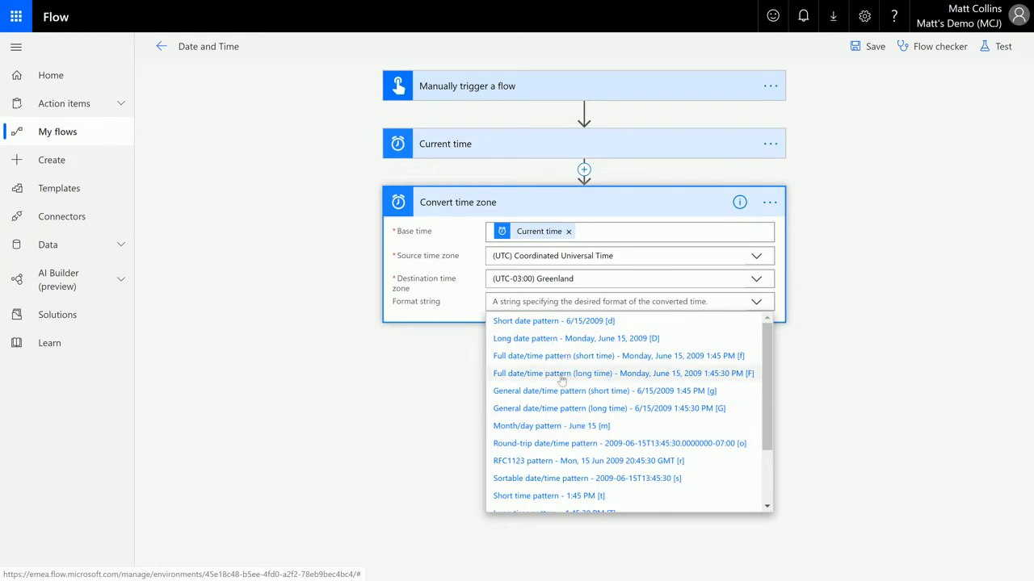
pyautogui.click(620, 373)
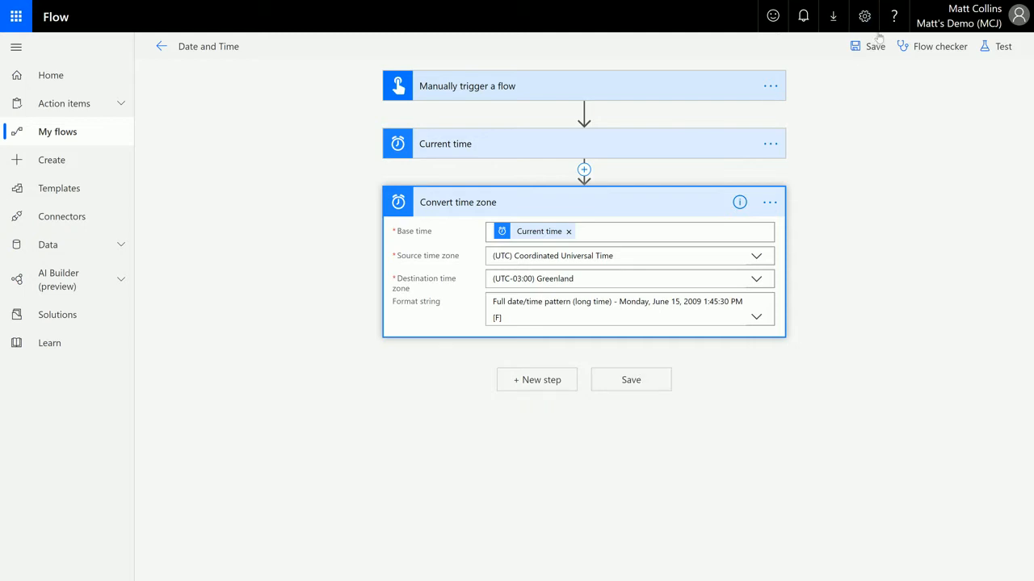
# Save the flow and run a manual test with 'I'll perform the trigger action'.
pyautogui.click(999, 46)
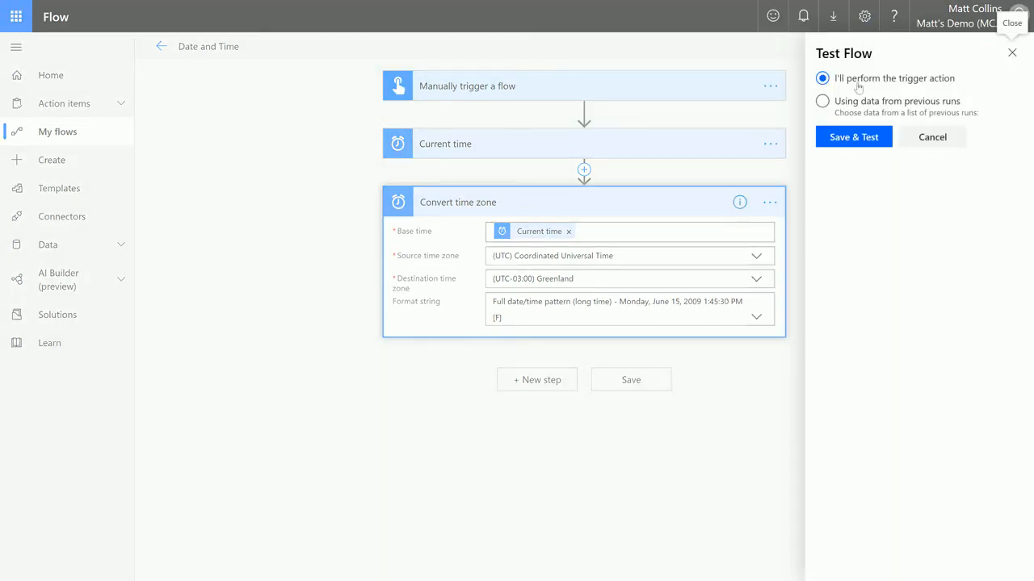
pyautogui.click(853, 135)
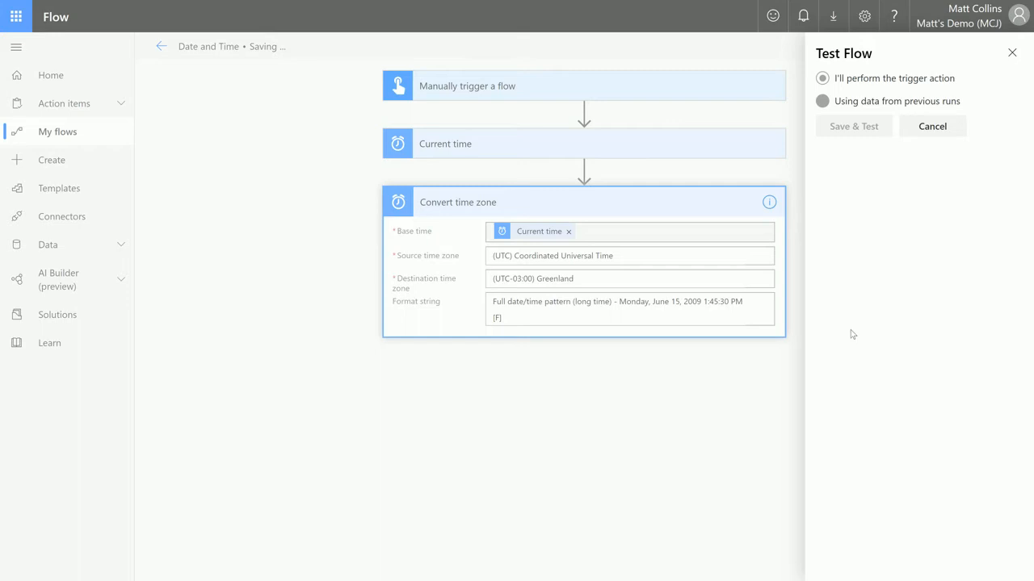
pyautogui.click(853, 126)
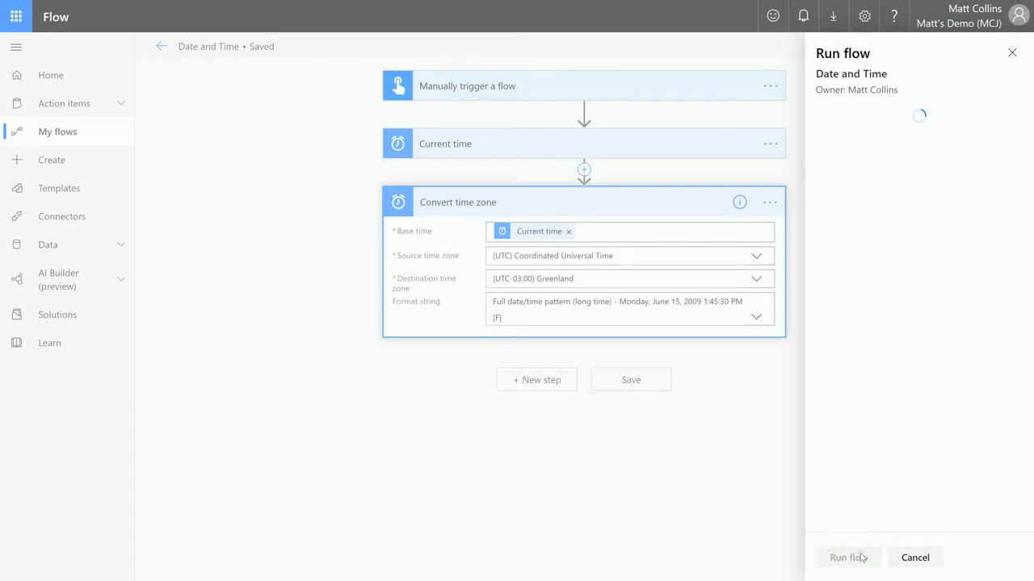
pyautogui.click(853, 557)
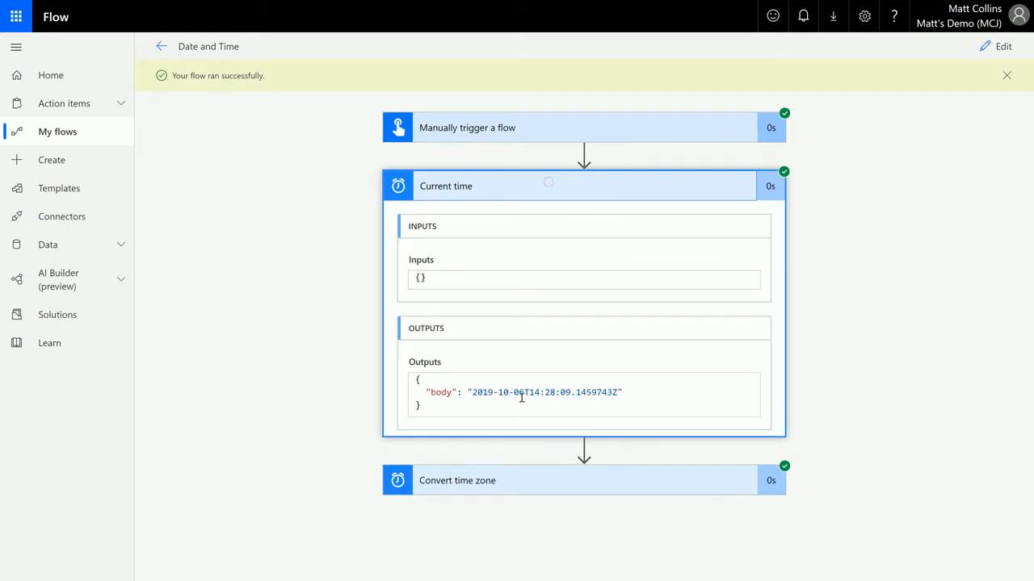
pyautogui.moveTo(614, 396)
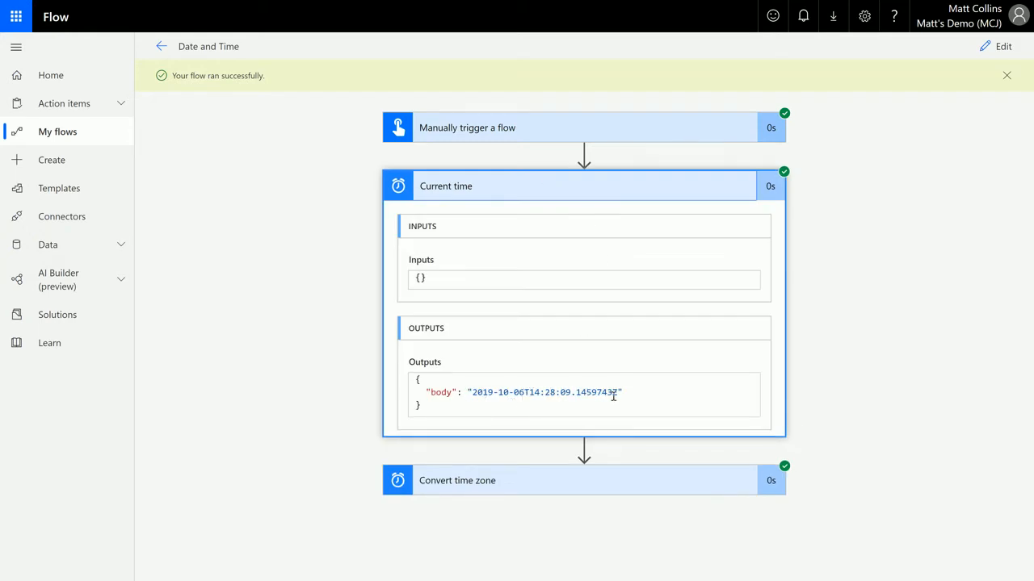
# Select the Current time UTC timestamp and expand the Convert time zone run details.
pyautogui.doubleClick(484, 392)
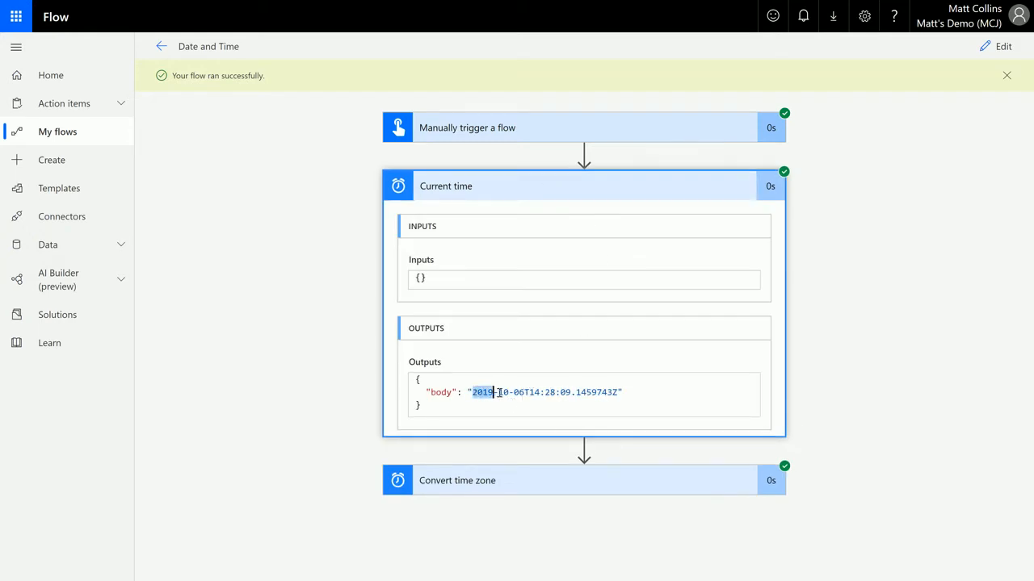
pyautogui.moveTo(494, 392); pyautogui.dragTo(617, 393)
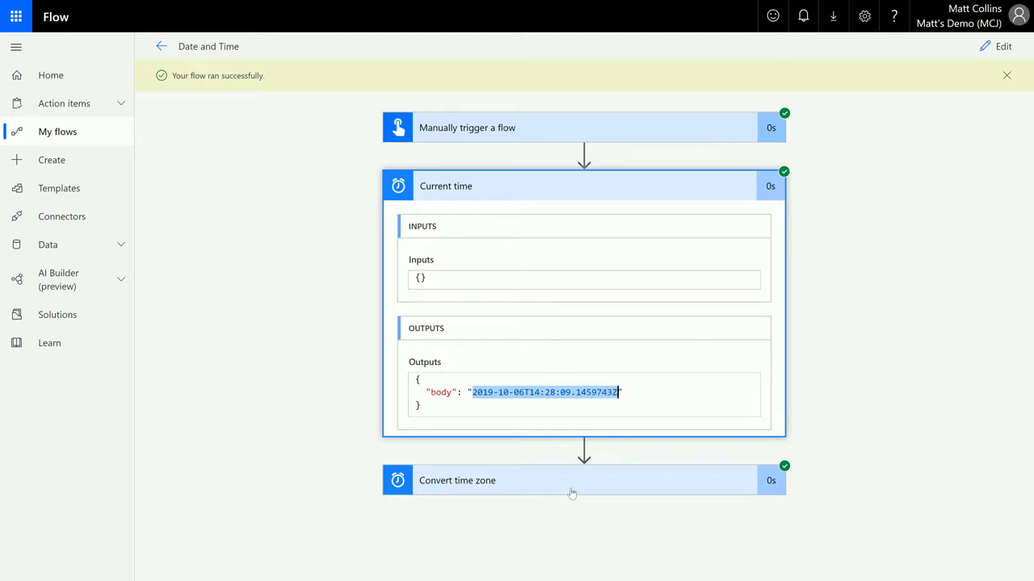
pyautogui.click(571, 481)
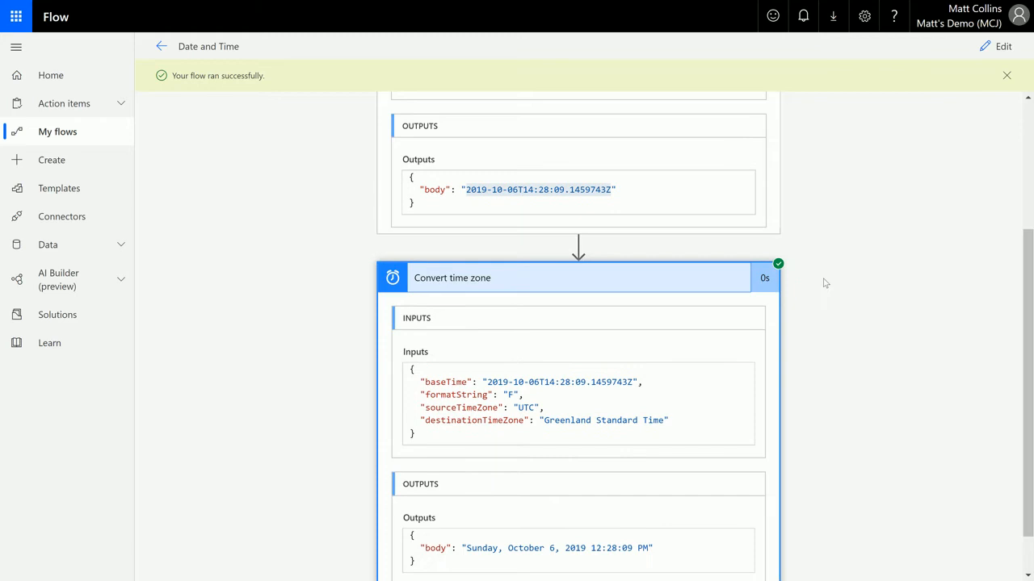
pyautogui.scroll(-3)
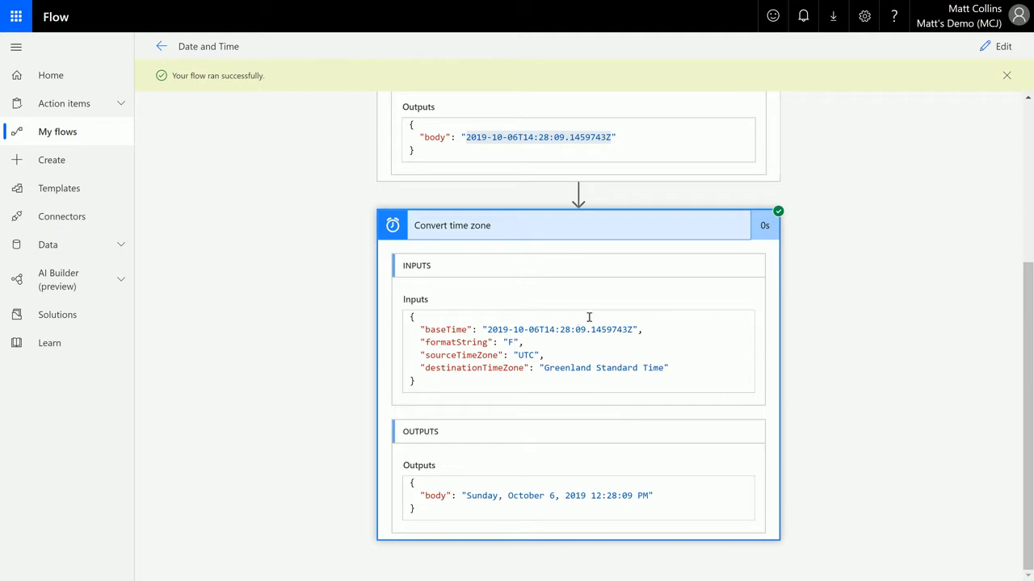
pyautogui.moveTo(636, 520)
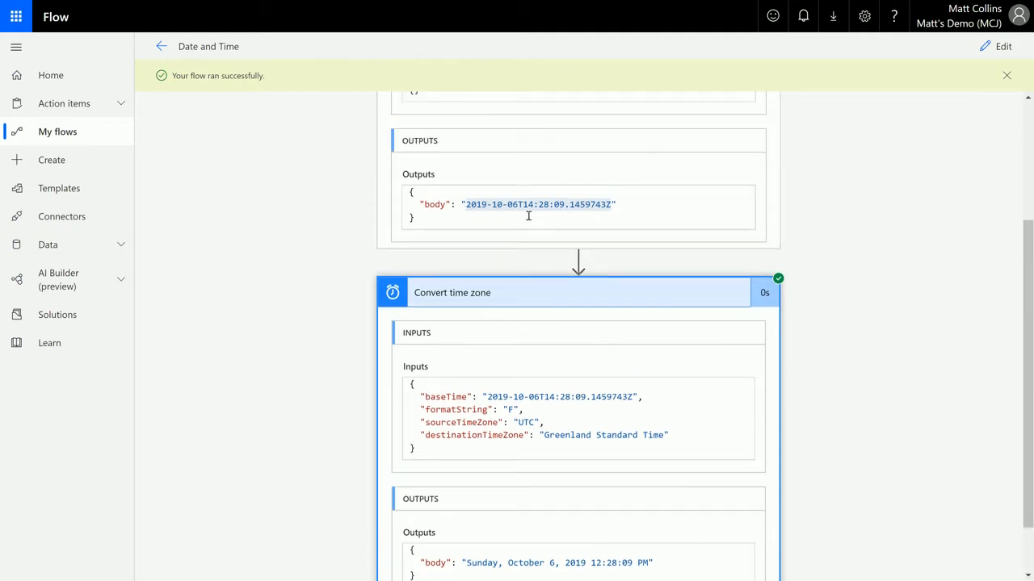
pyautogui.scroll(-3)
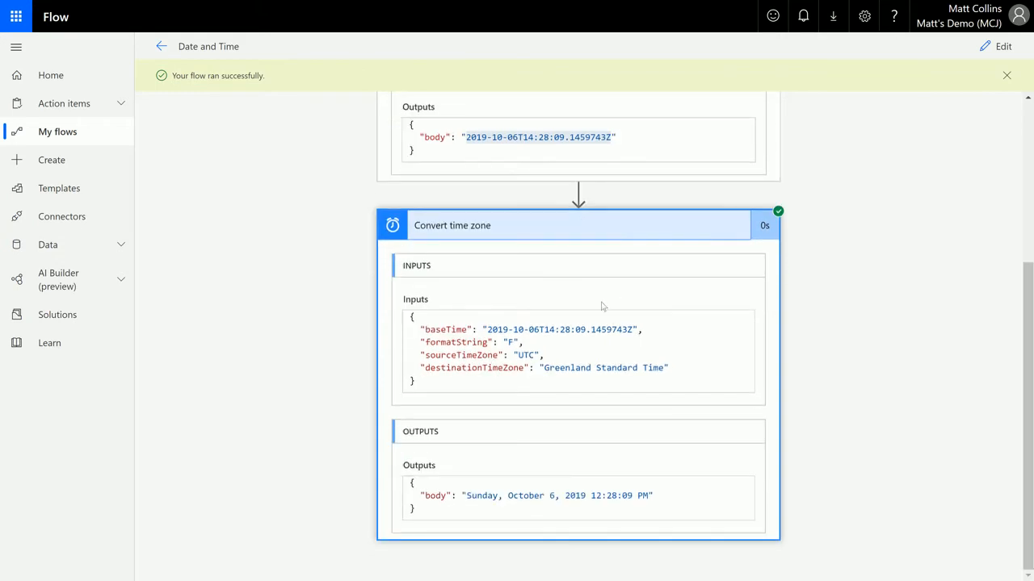
pyautogui.moveTo(606, 498)
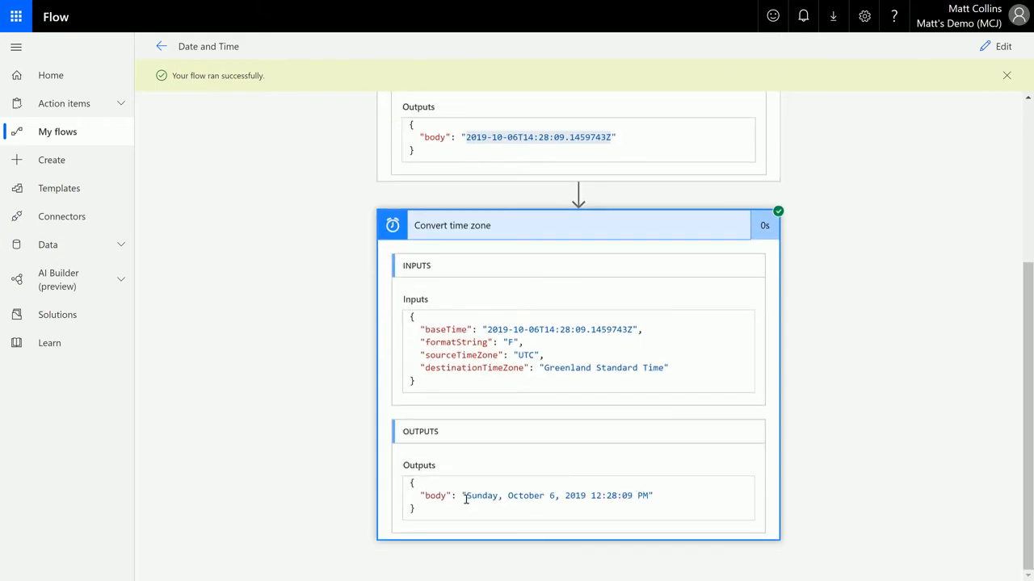
pyautogui.moveTo(586, 499)
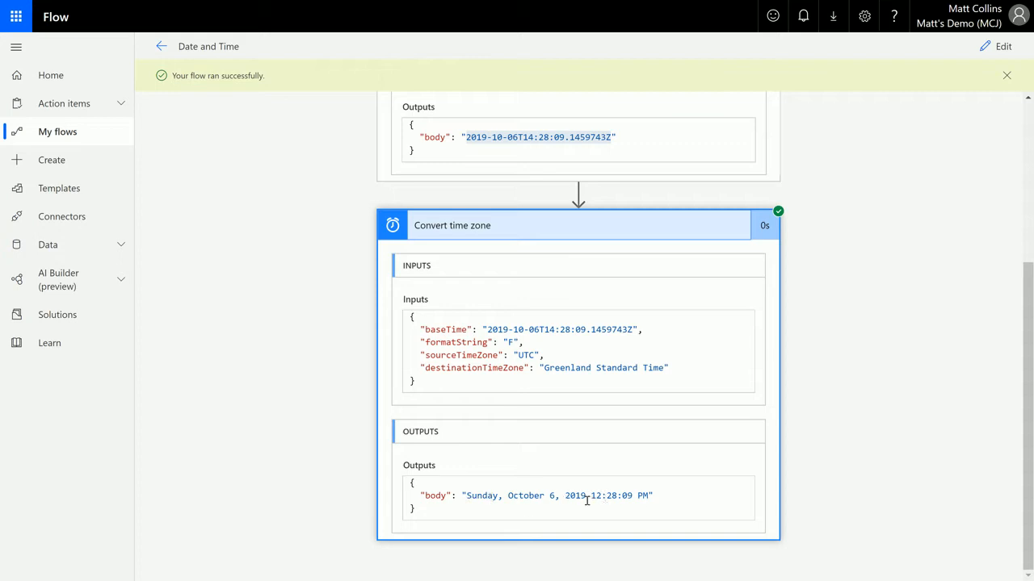
pyautogui.moveTo(902, 449)
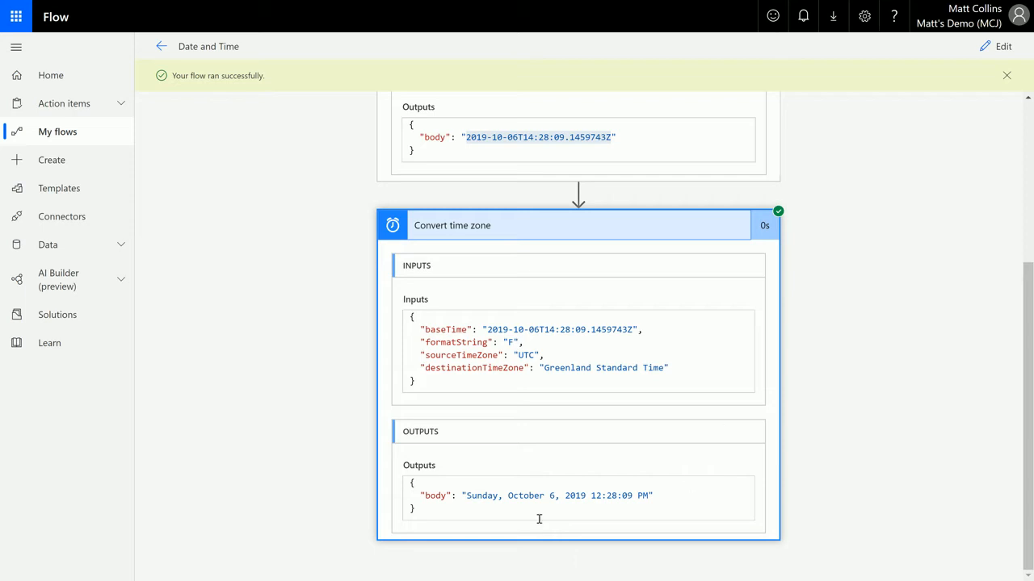
pyautogui.moveTo(805, 462)
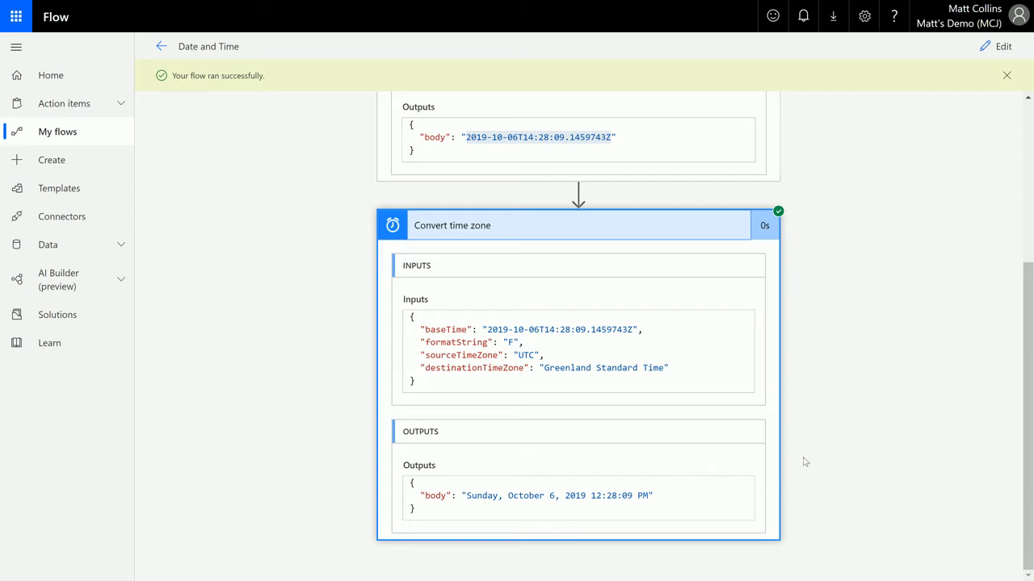
pyautogui.moveTo(774, 449)
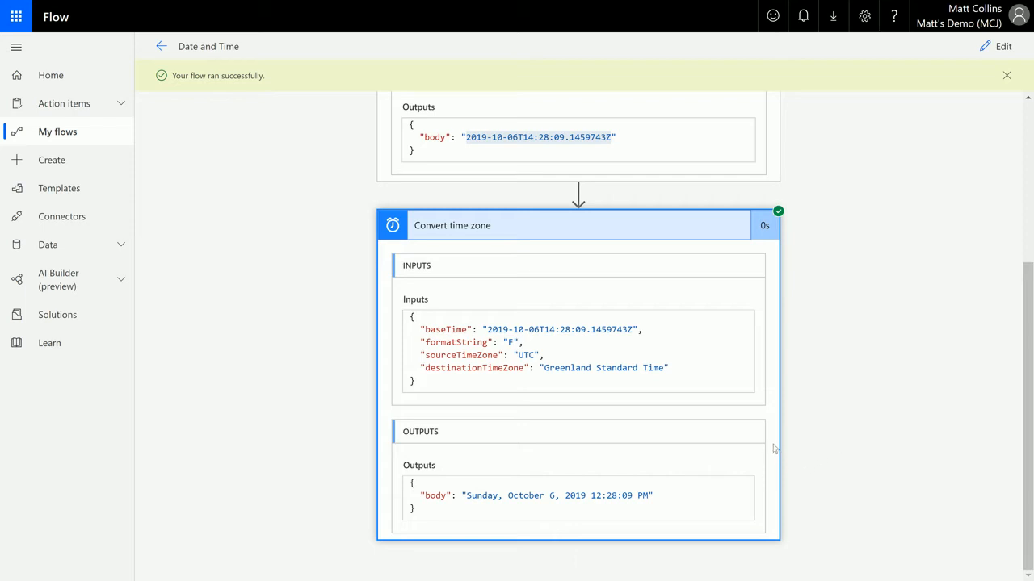
pyautogui.moveTo(820, 381)
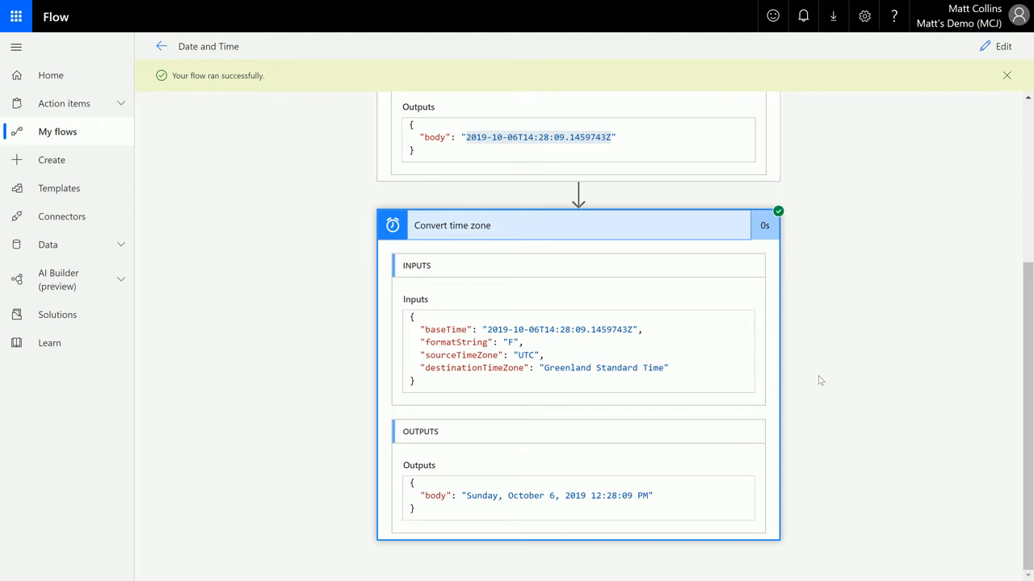
pyautogui.moveTo(831, 368)
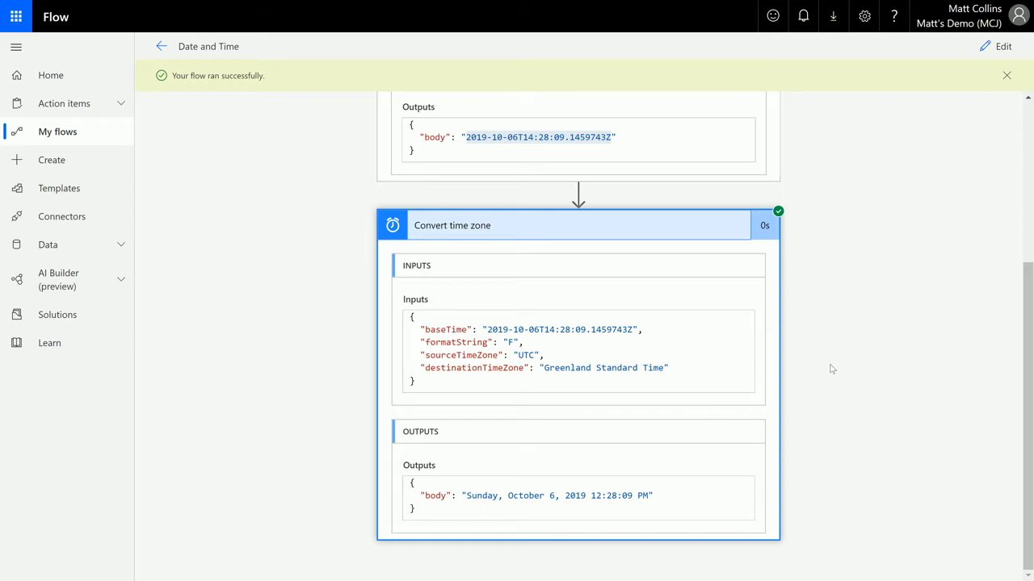